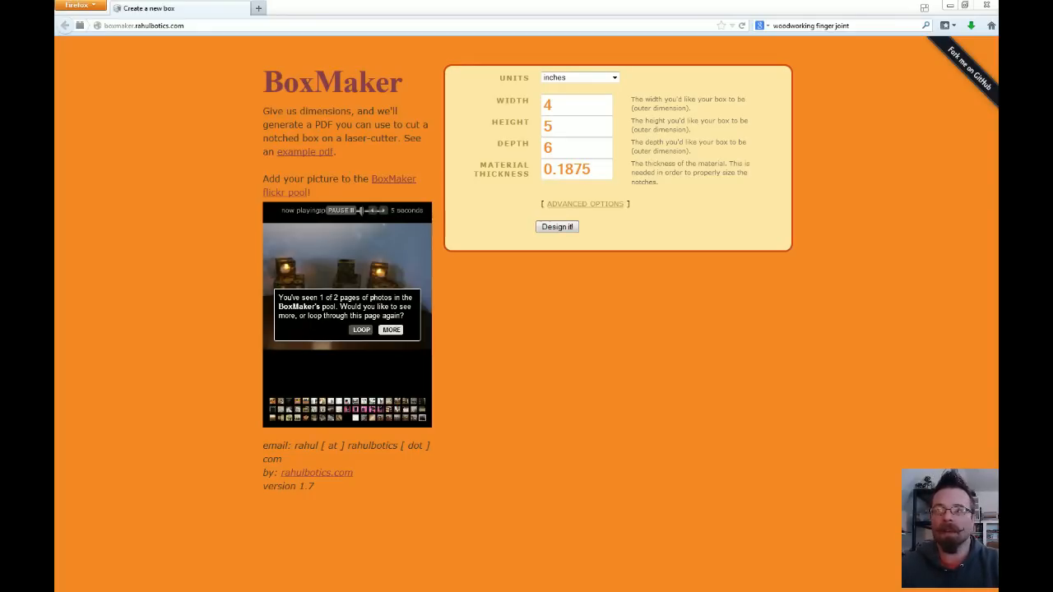
Step: Enter the 5x5x5 box dimensions, .125 material thickness and .5 notch length
click(586, 204)
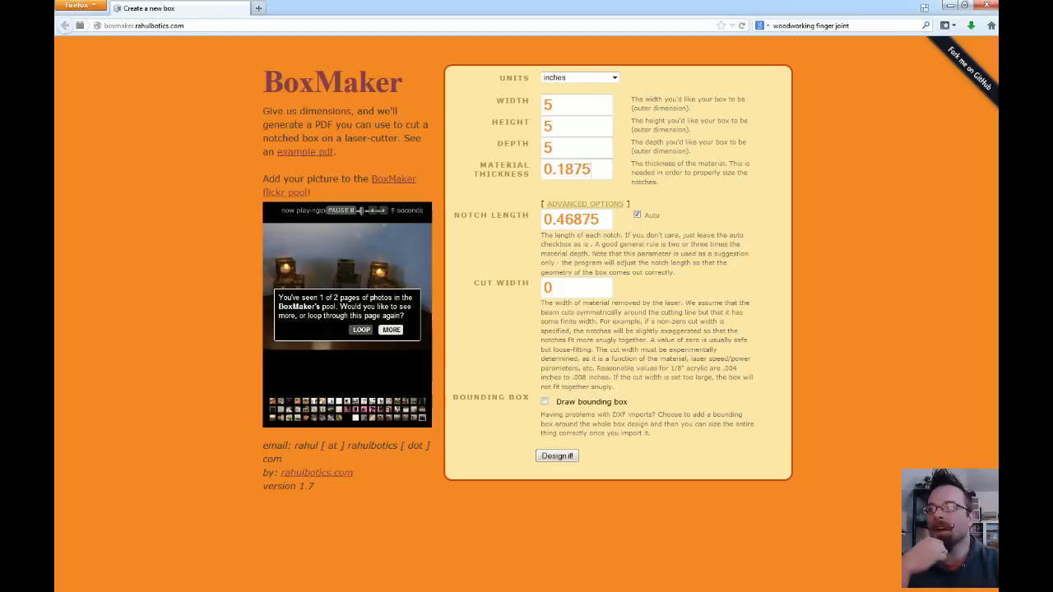
text(.12)
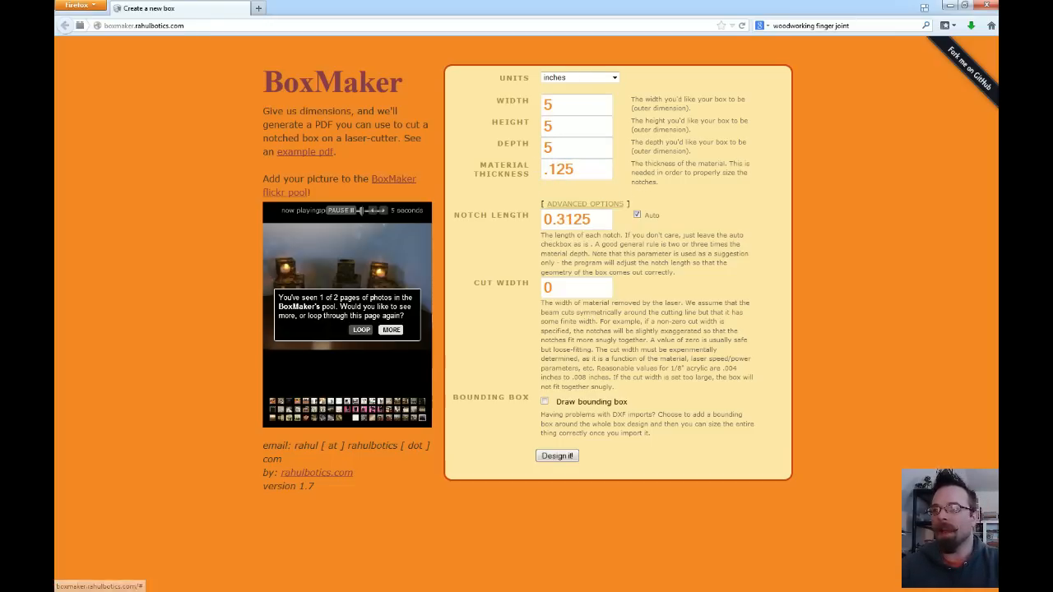
triple_click(576, 219)
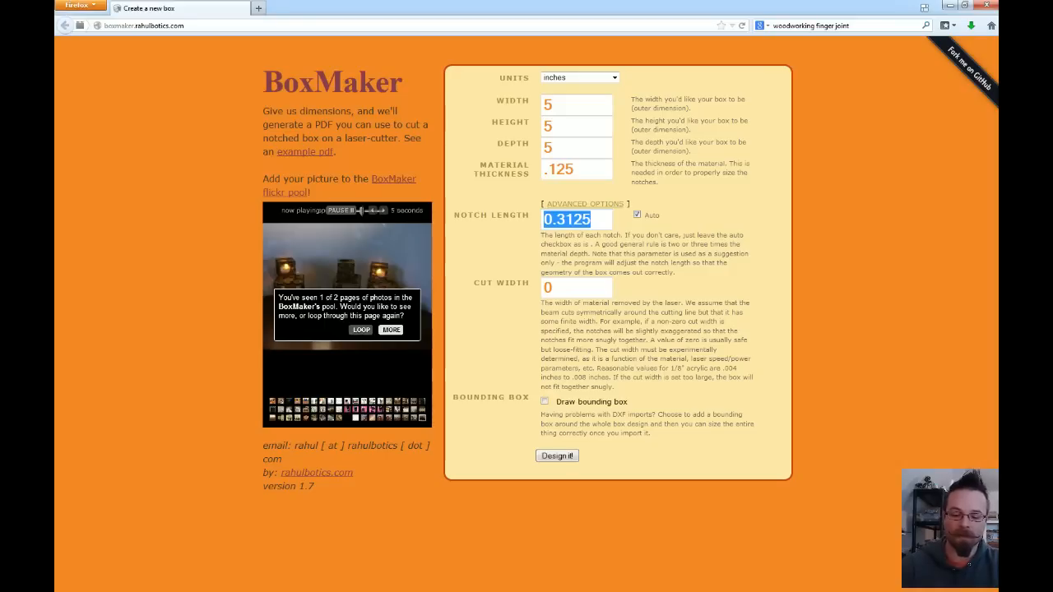
text(.5)
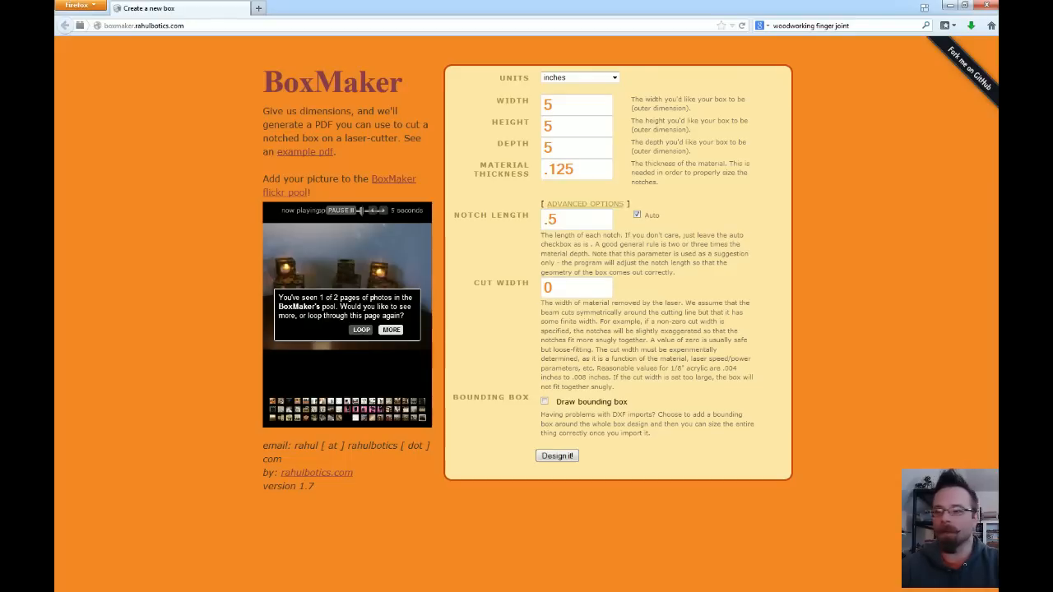
mouse_move(657, 393)
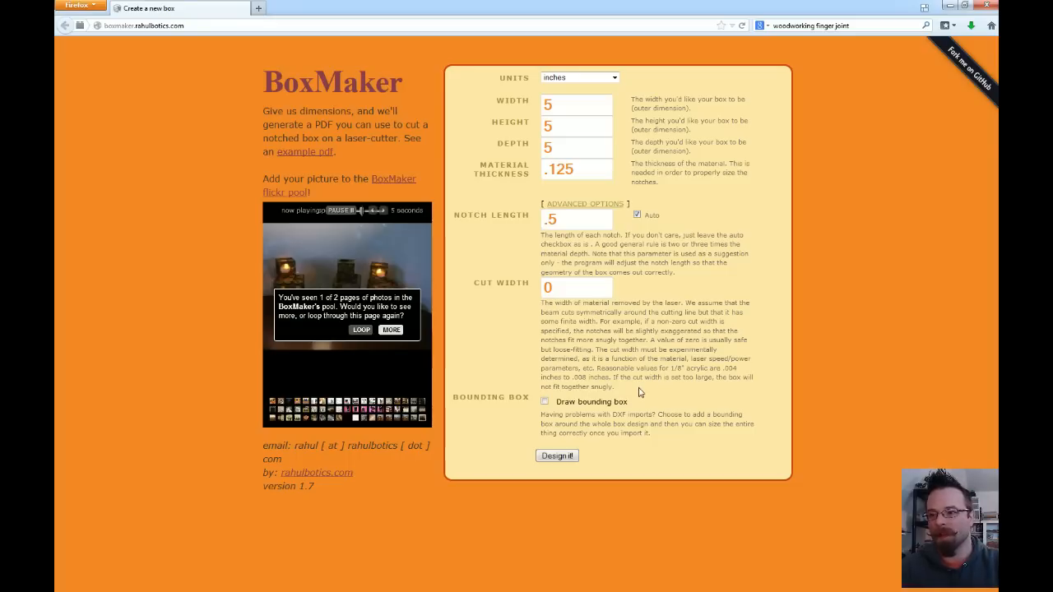
Step: Enable Draw bounding box and generate the box design PDF with Design it!
click(544, 401)
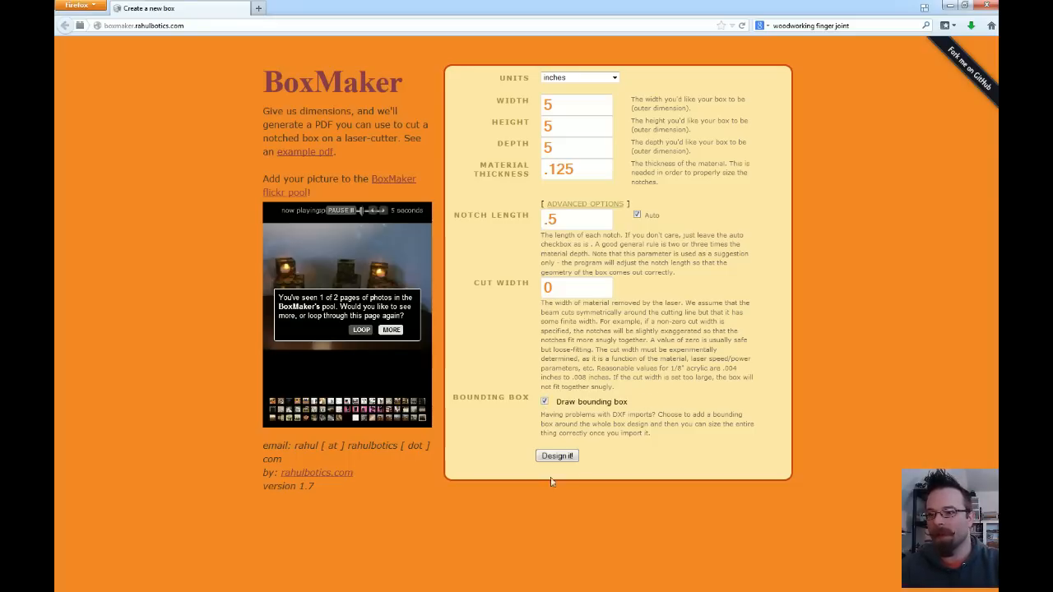
click(556, 456)
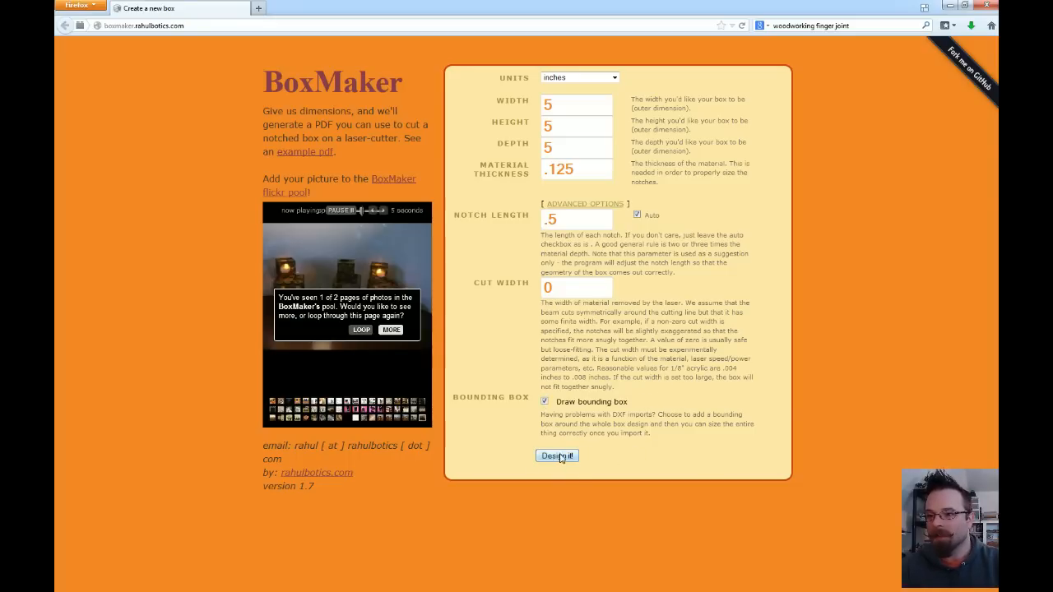
click(556, 455)
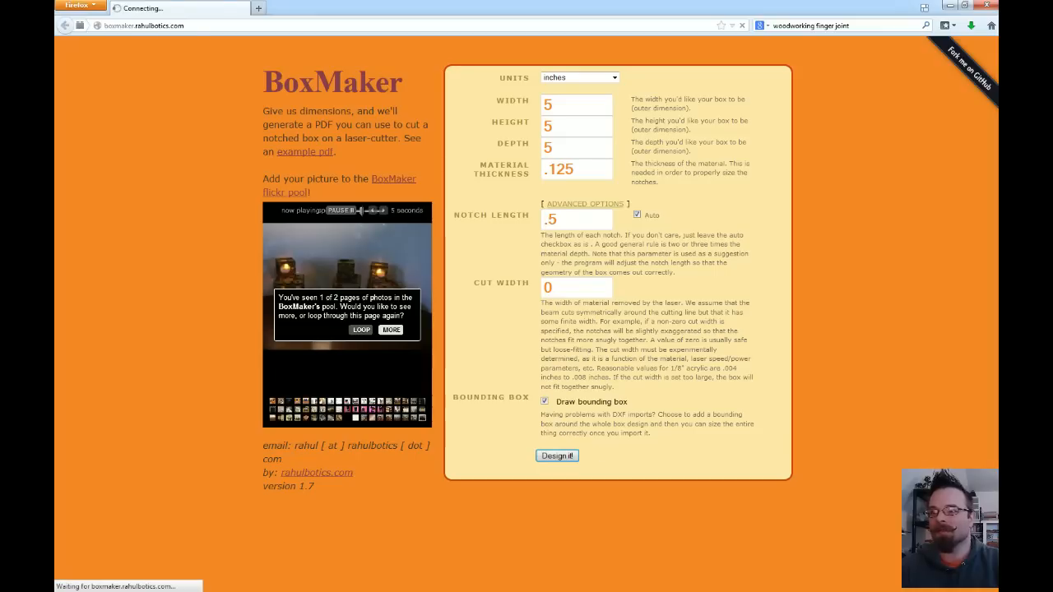
click(556, 456)
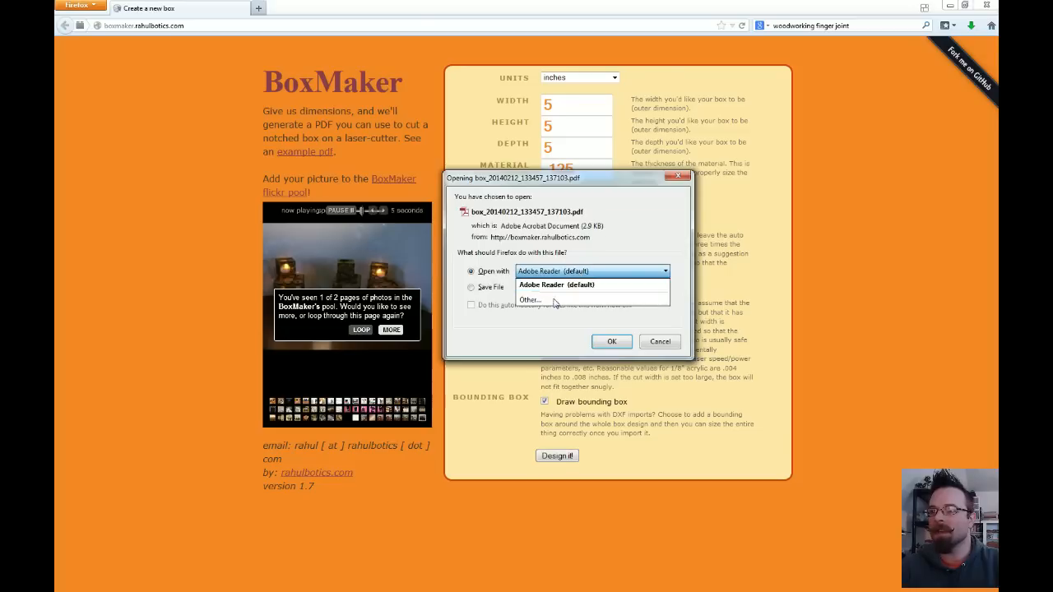
Step: Choose Inkscape as the application to open the downloaded PDF
click(530, 300)
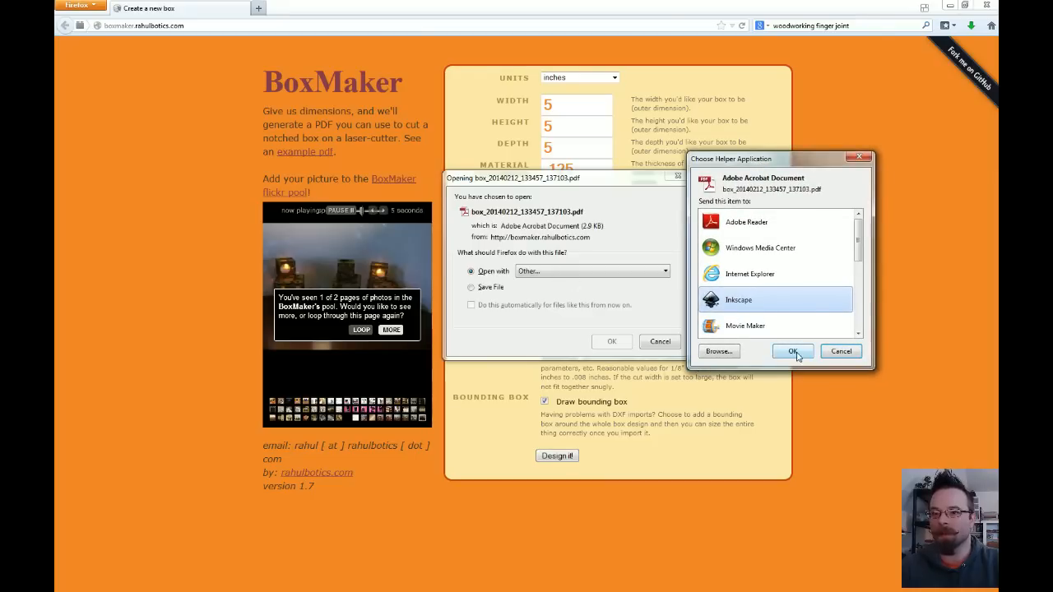
click(793, 353)
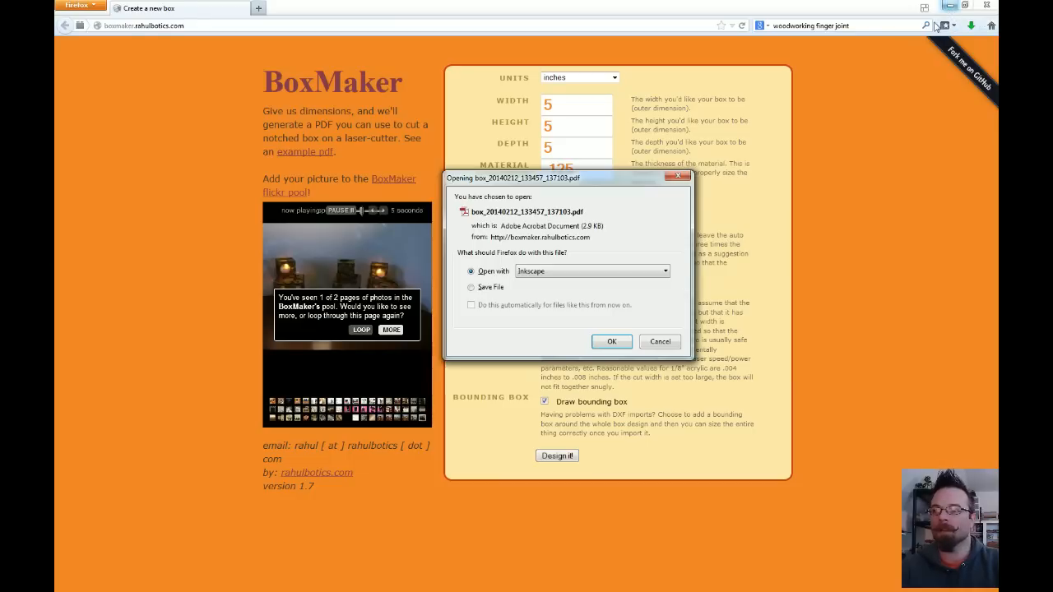
mouse_move(925, 43)
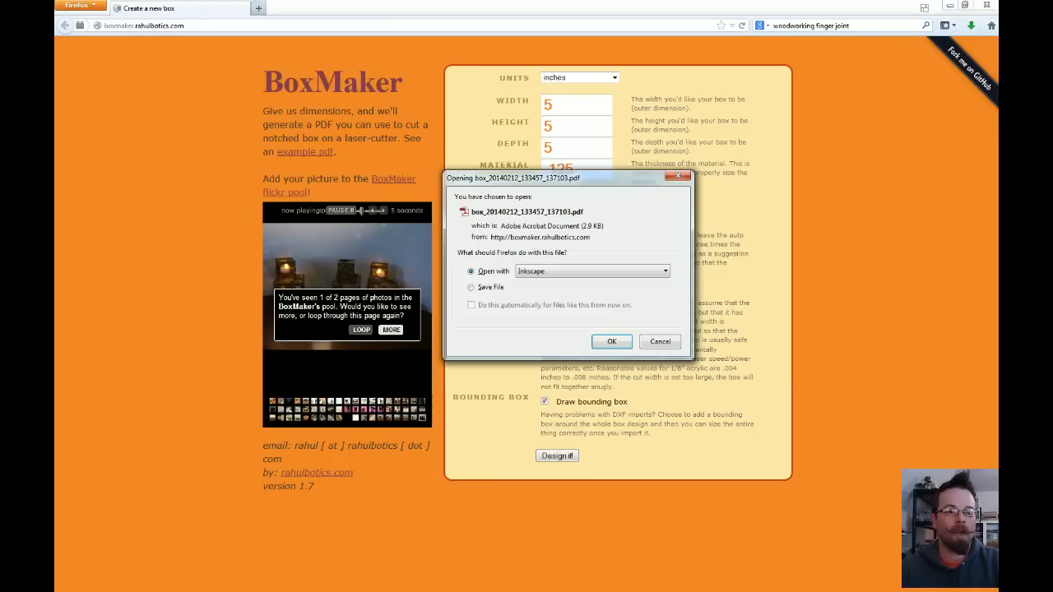
click(612, 340)
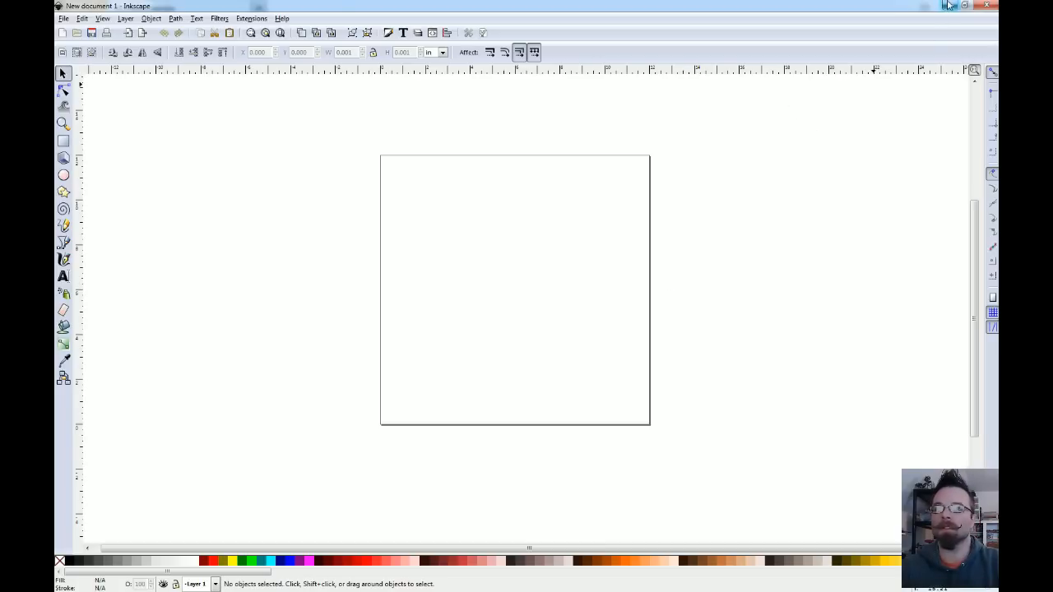
mouse_move(944, 7)
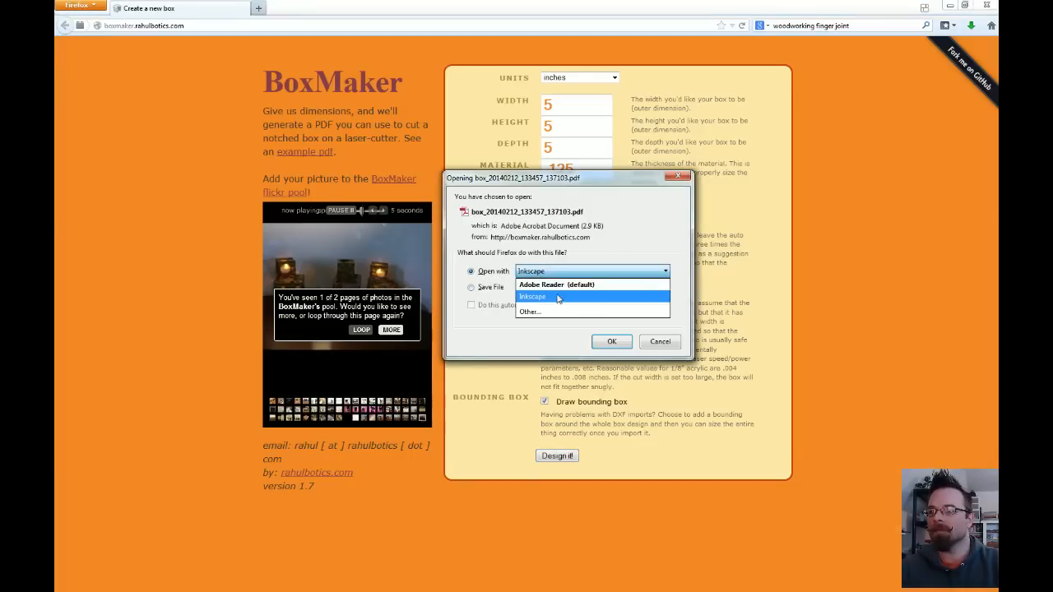
click(612, 341)
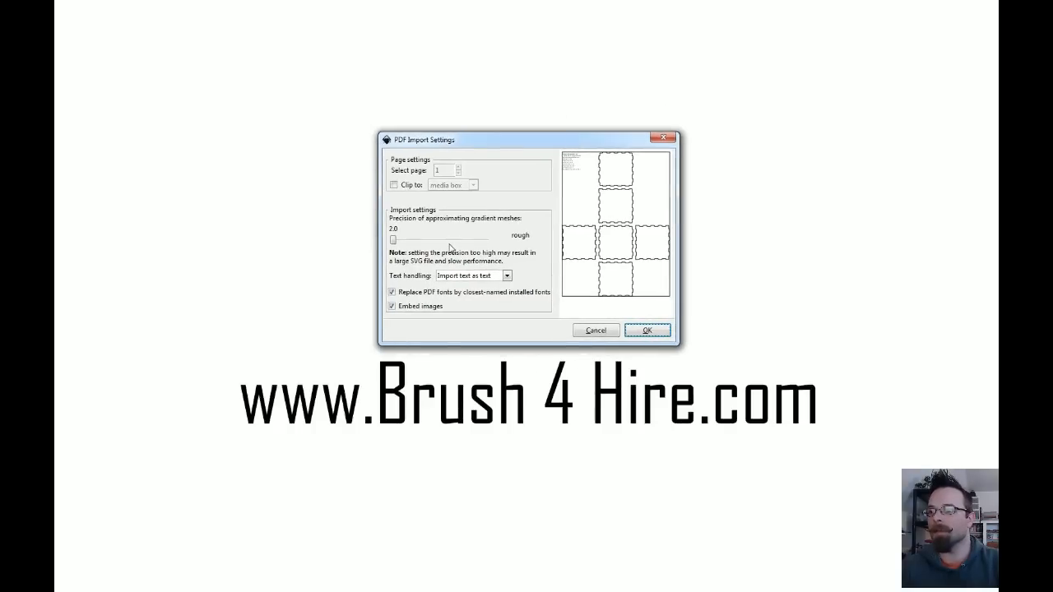
mouse_move(635, 309)
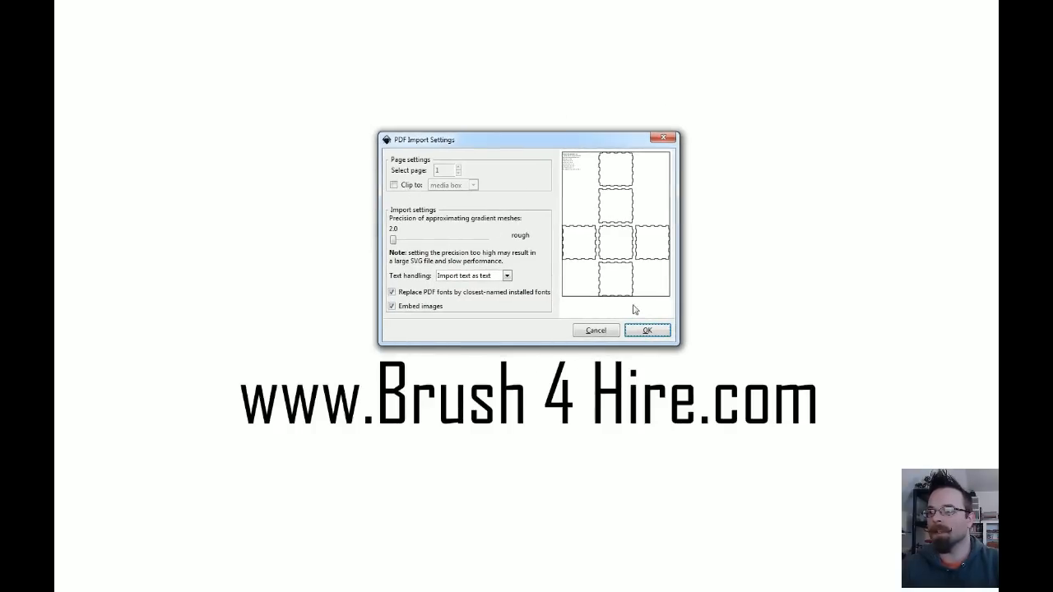
Step: Accept the PDF import settings and maximize the Inkscape window
click(648, 329)
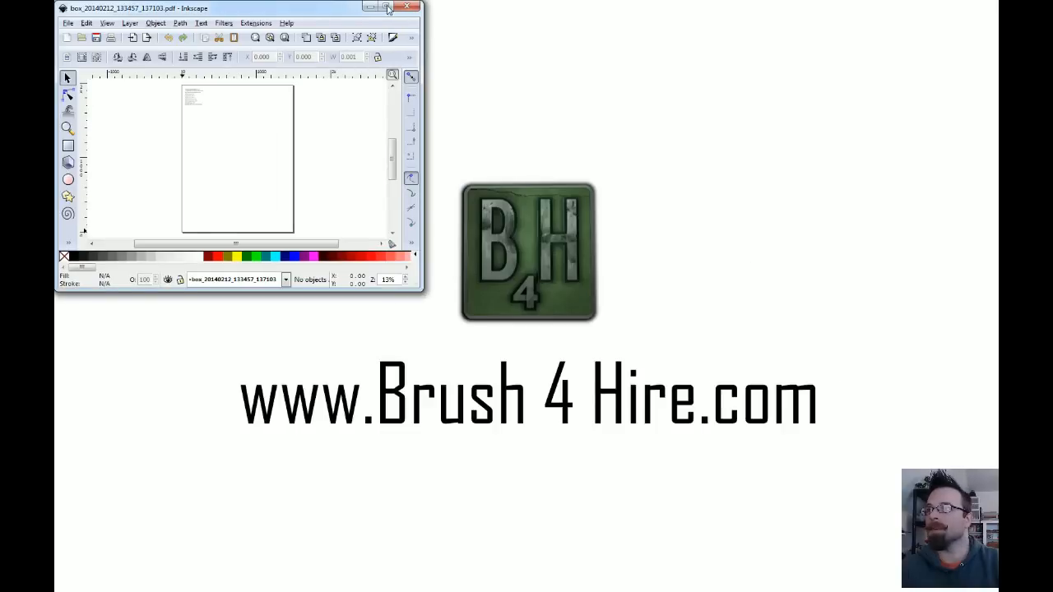
click(399, 7)
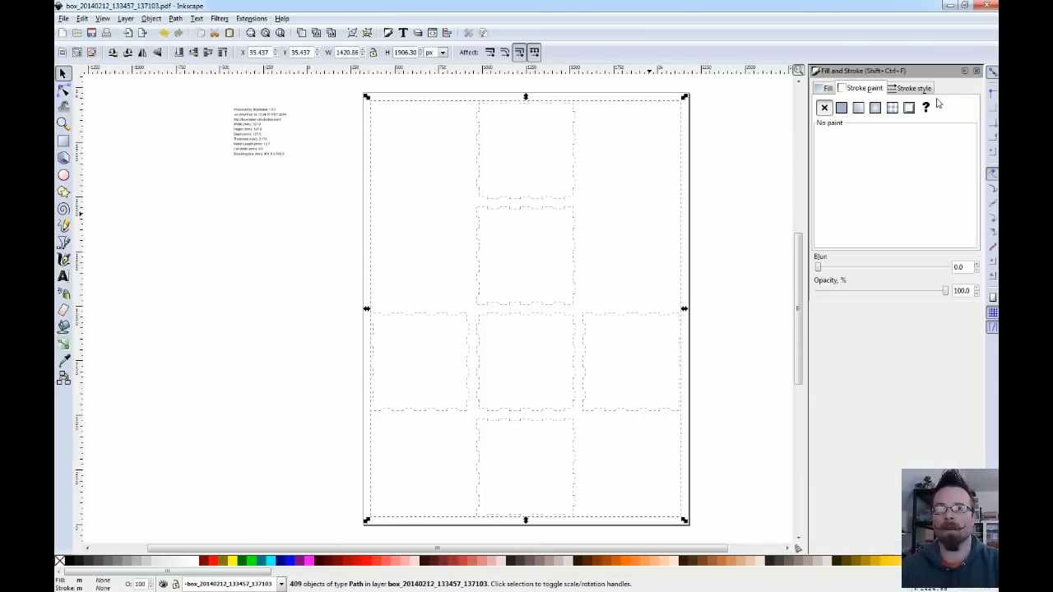
Step: Set the panel outlines' stroke paint to flat red ff0000ff
click(913, 89)
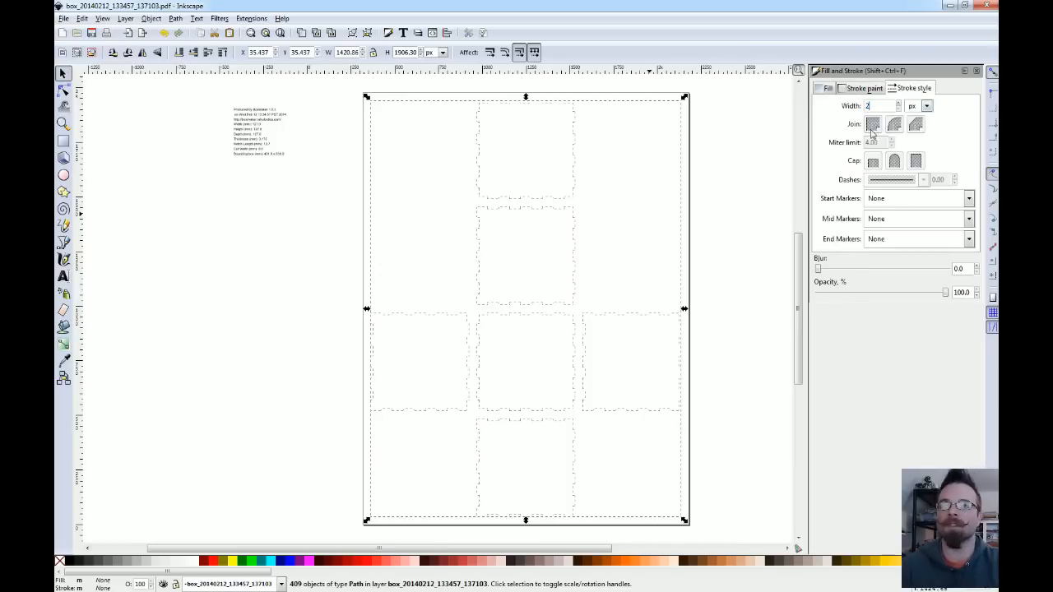
click(862, 89)
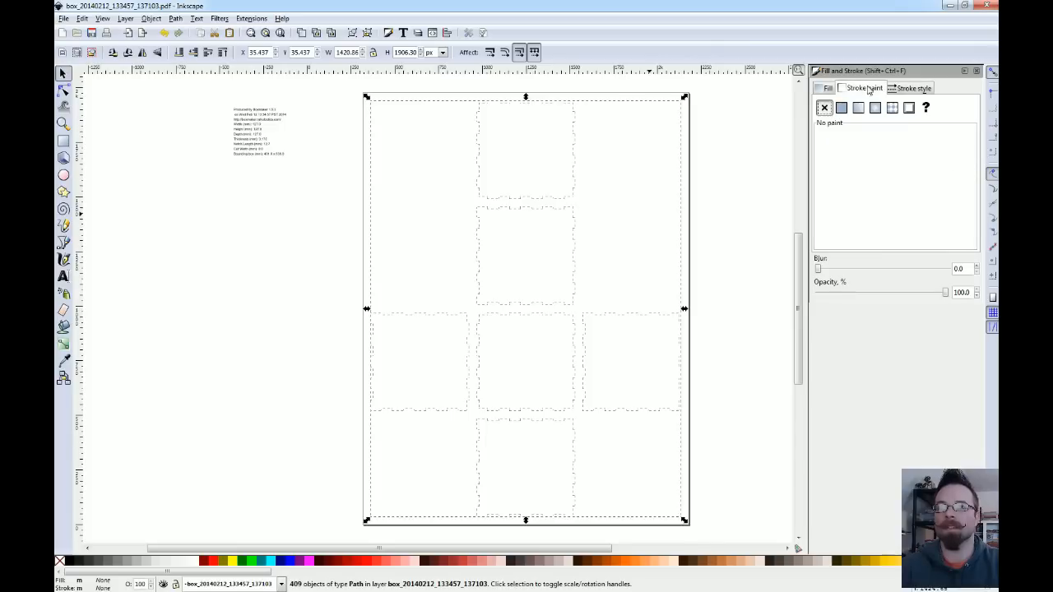
click(841, 108)
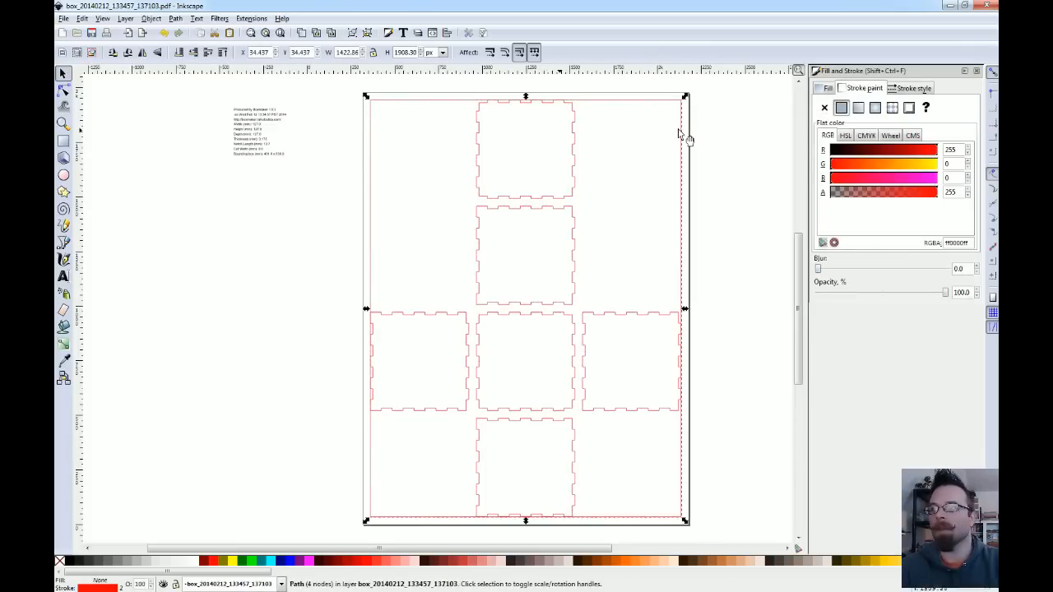
click(671, 151)
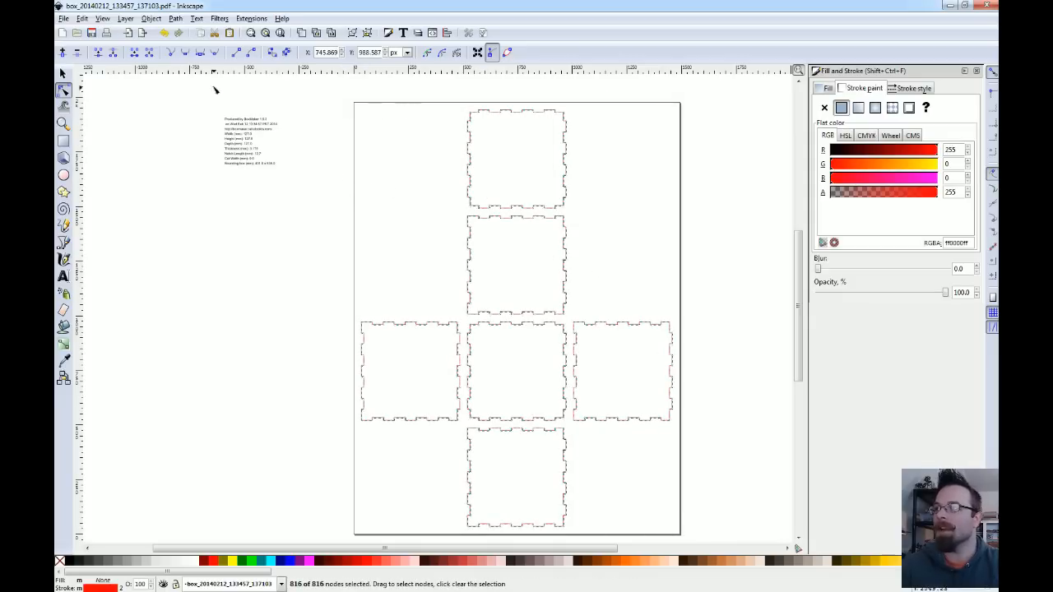
mouse_move(99, 52)
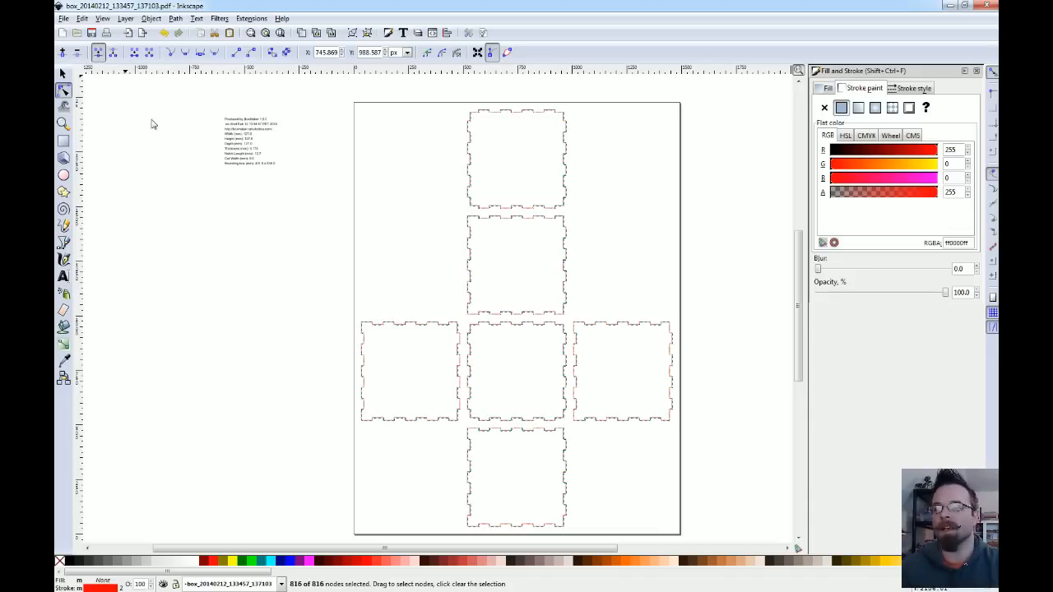
mouse_move(448, 155)
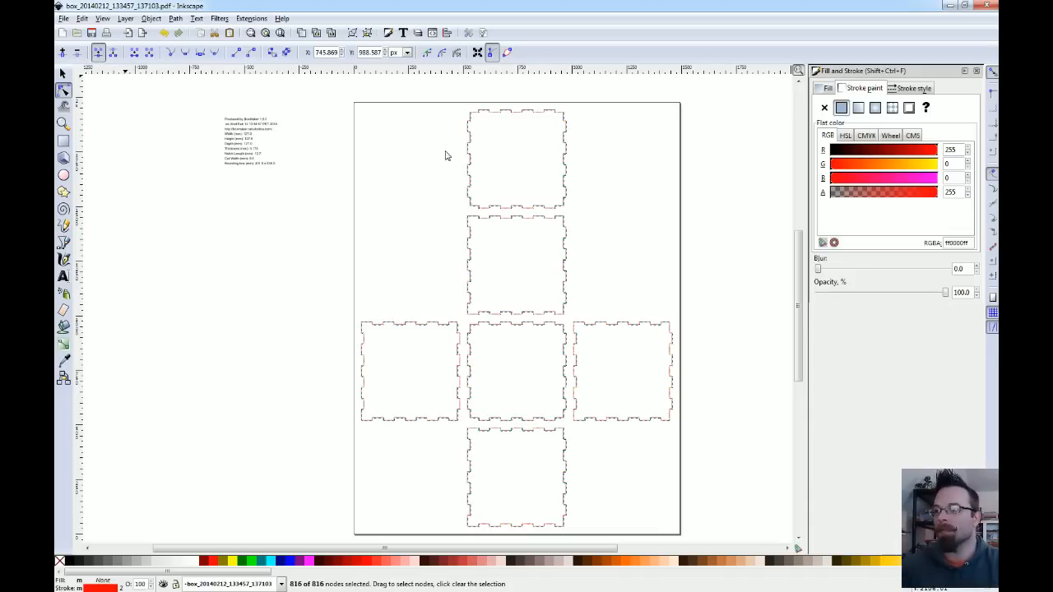
mouse_move(392, 141)
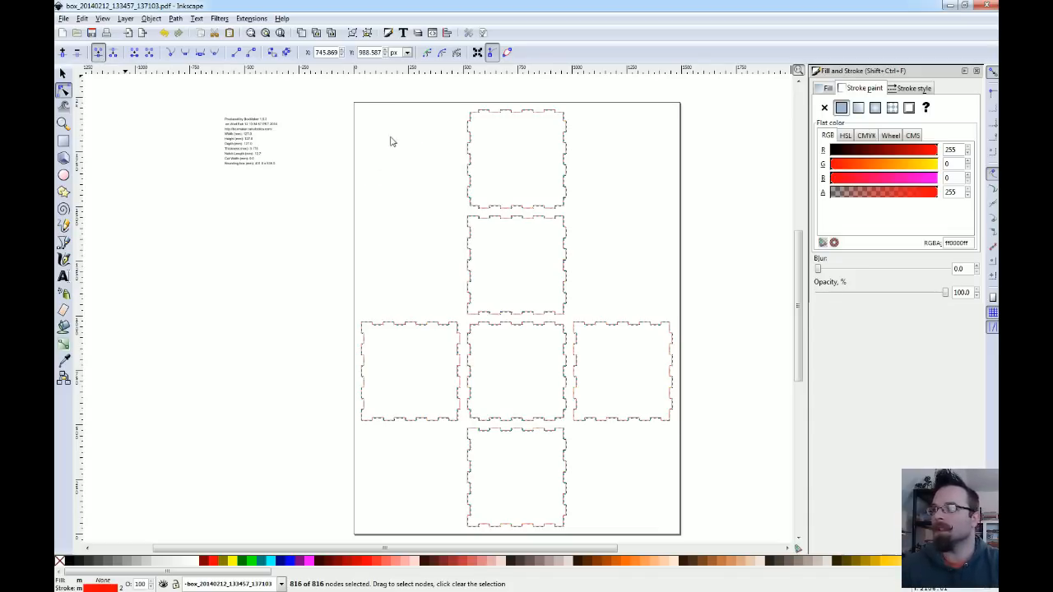
mouse_move(607, 191)
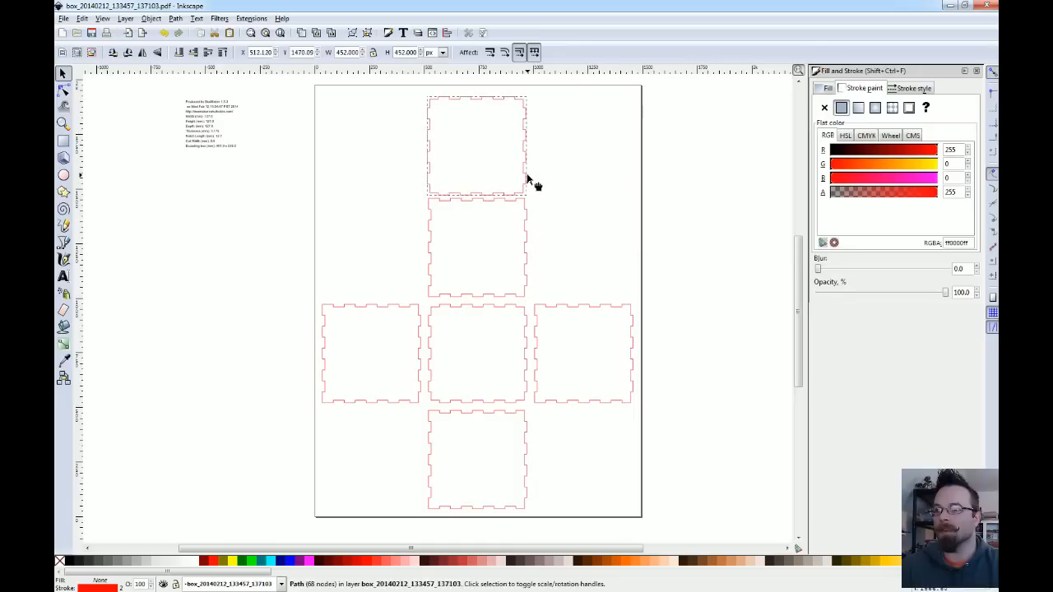
Step: Zoom in on the top two box panels where their notched edges meet
click(477, 146)
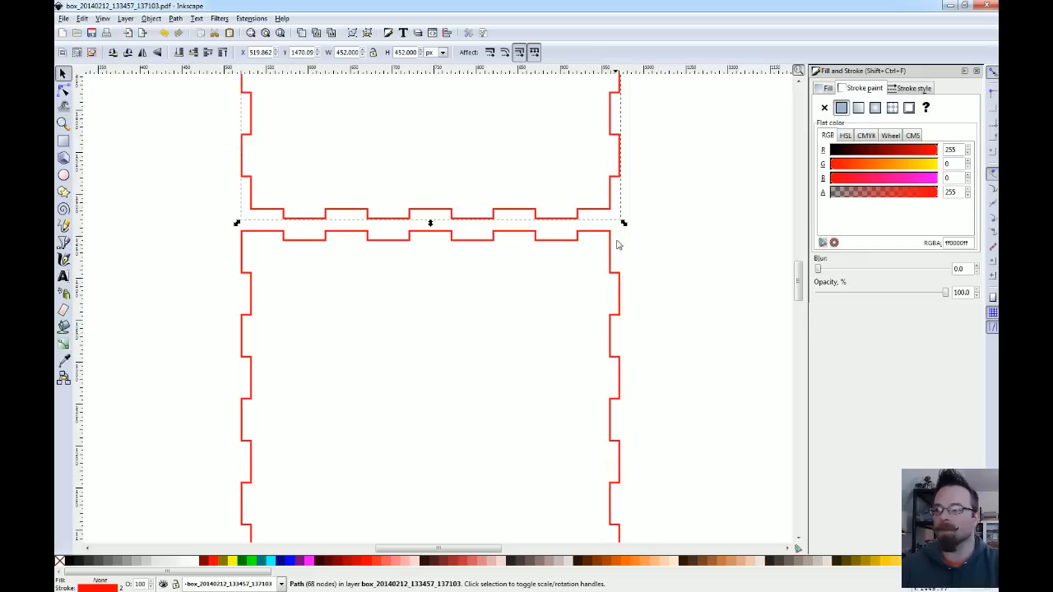
mouse_move(642, 254)
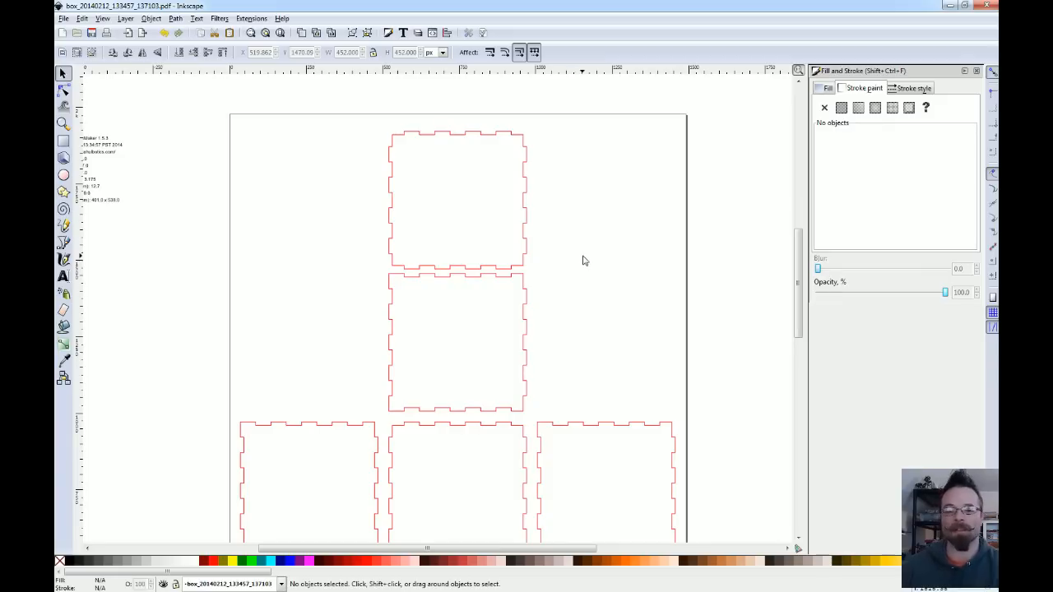
mouse_move(550, 219)
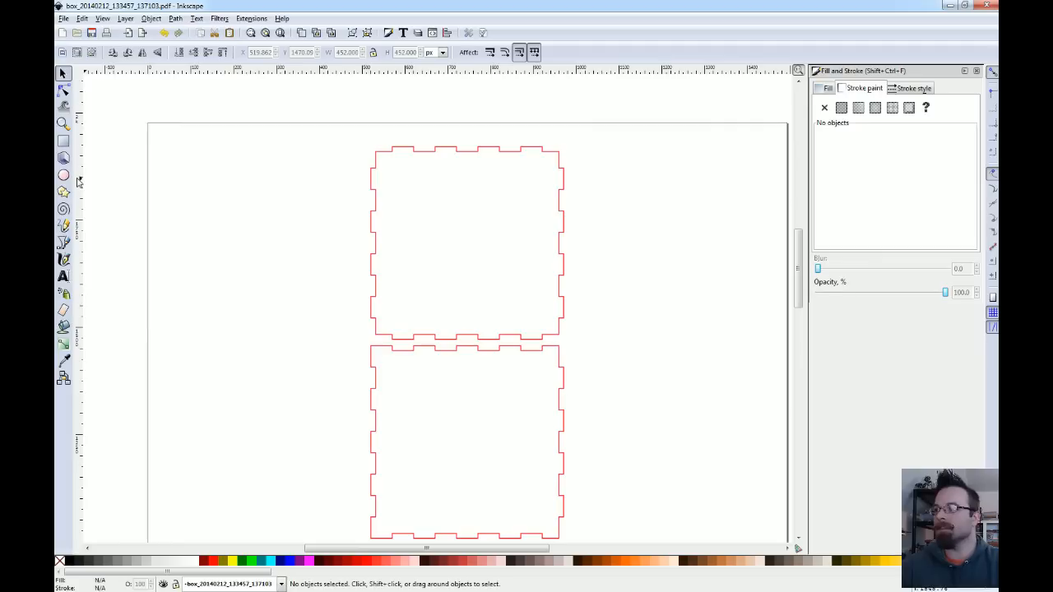
Step: Draw an inset rectangle inside the top panel and return to the Selector
click(63, 175)
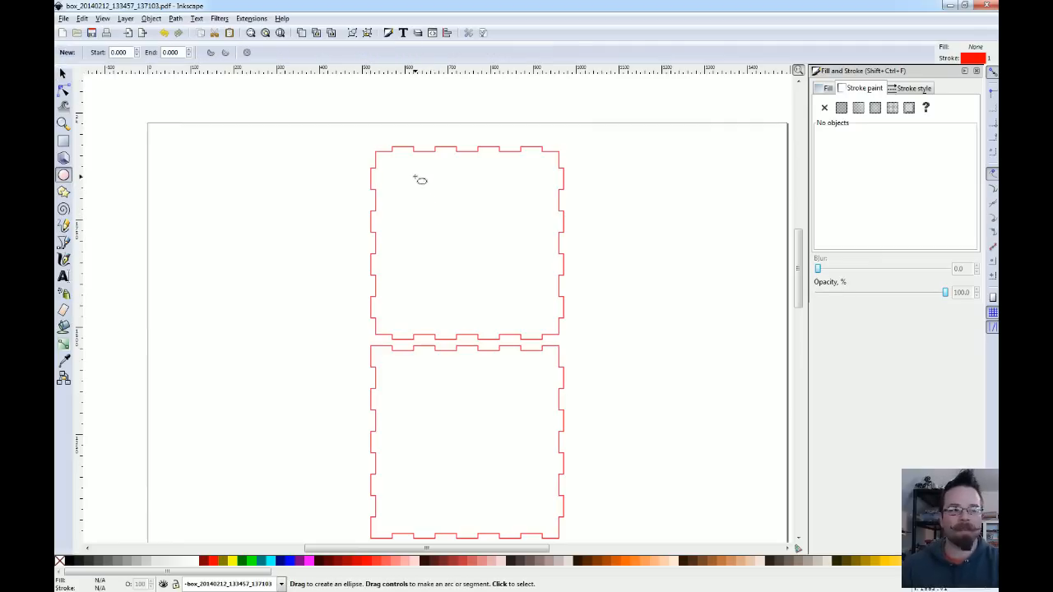
click(62, 141)
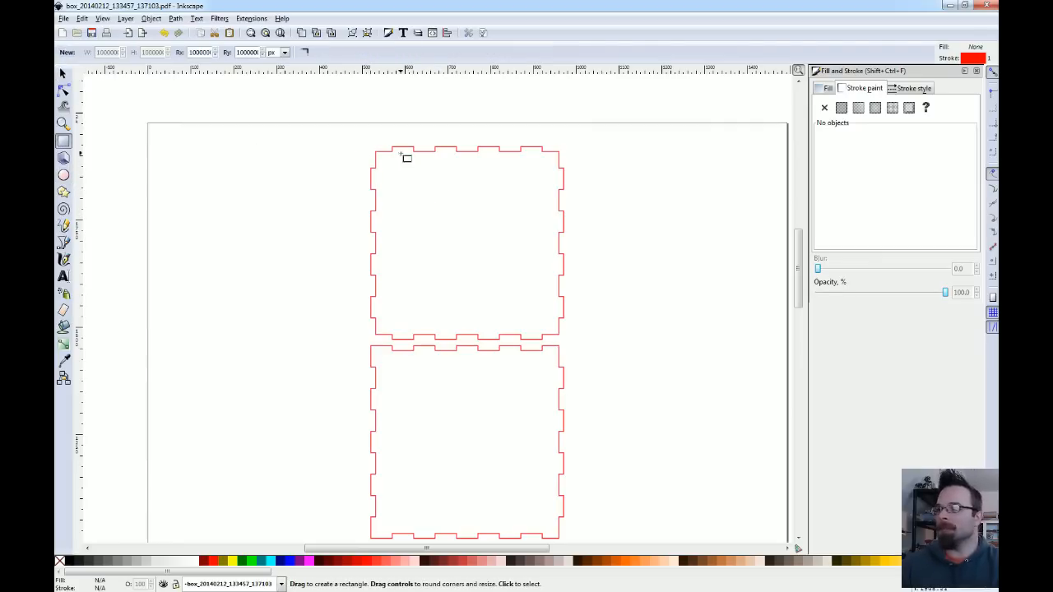
drag(394, 168, 542, 321)
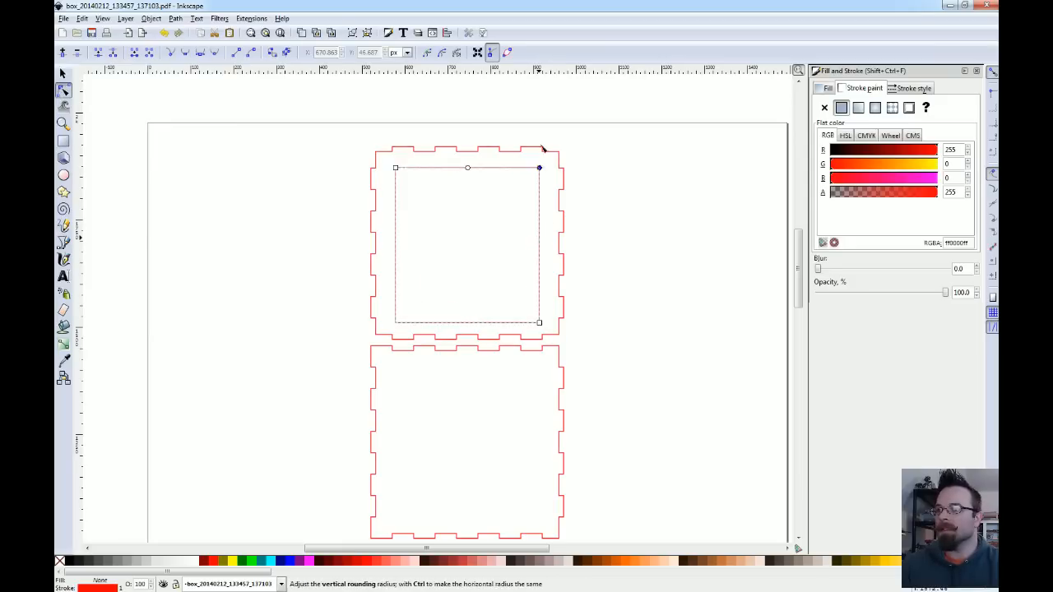
click(63, 72)
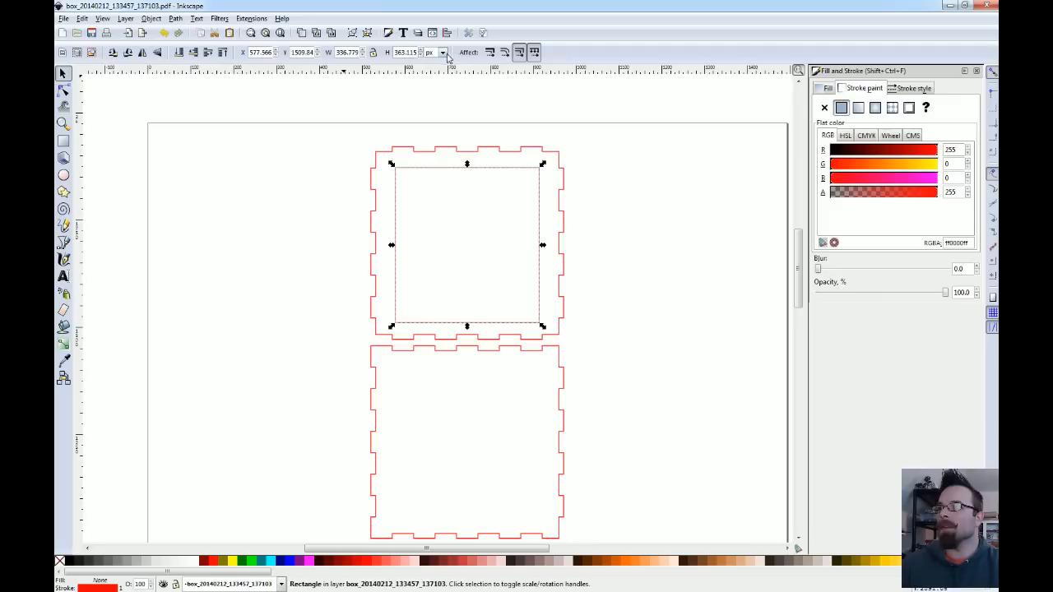
click(443, 51)
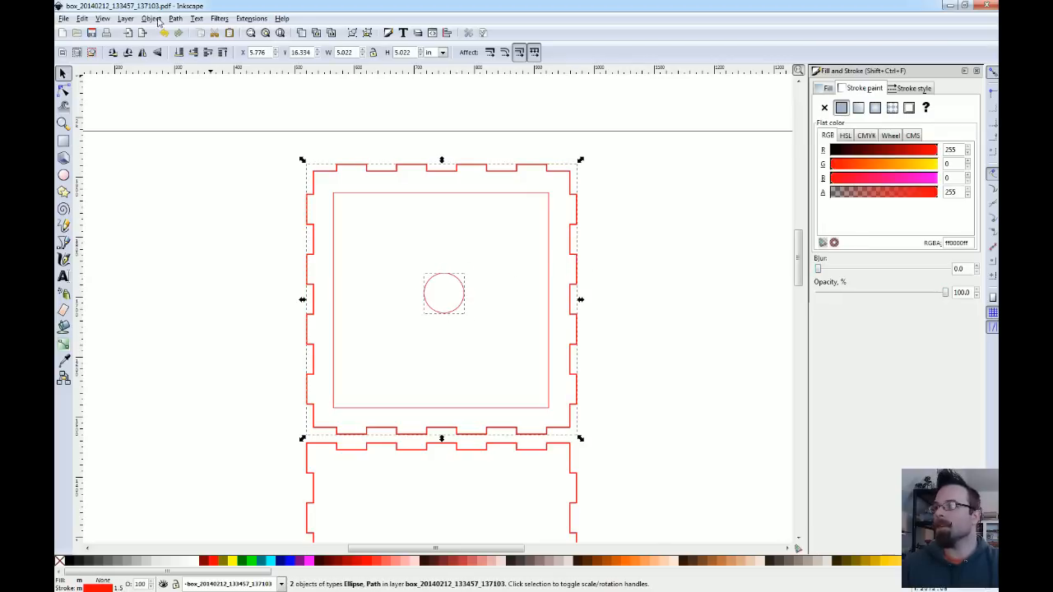
Step: Bring up Align and Distribute and centre the circle relative to the selection
click(174, 18)
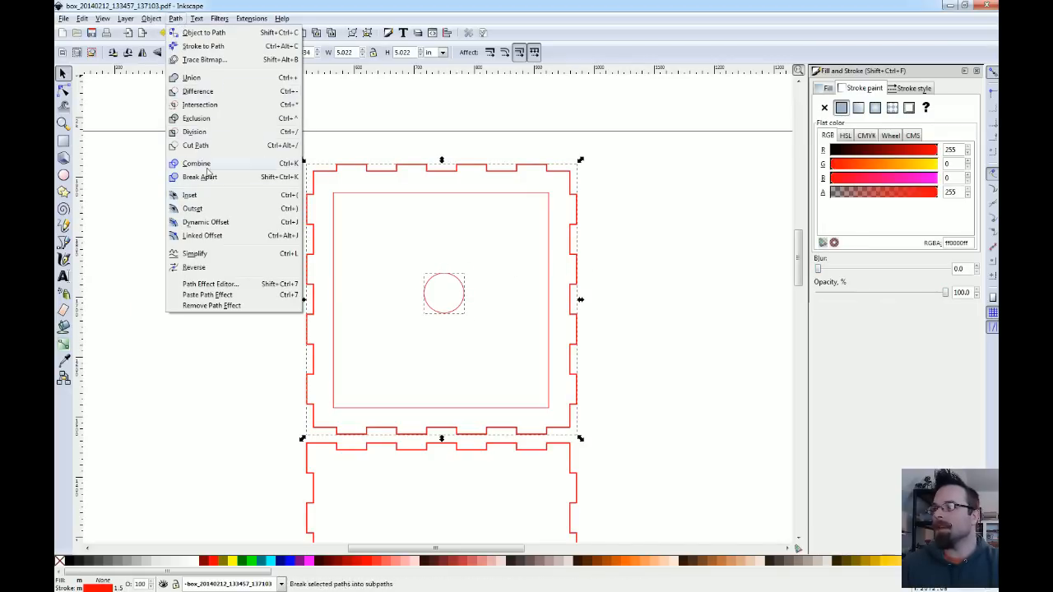
click(152, 18)
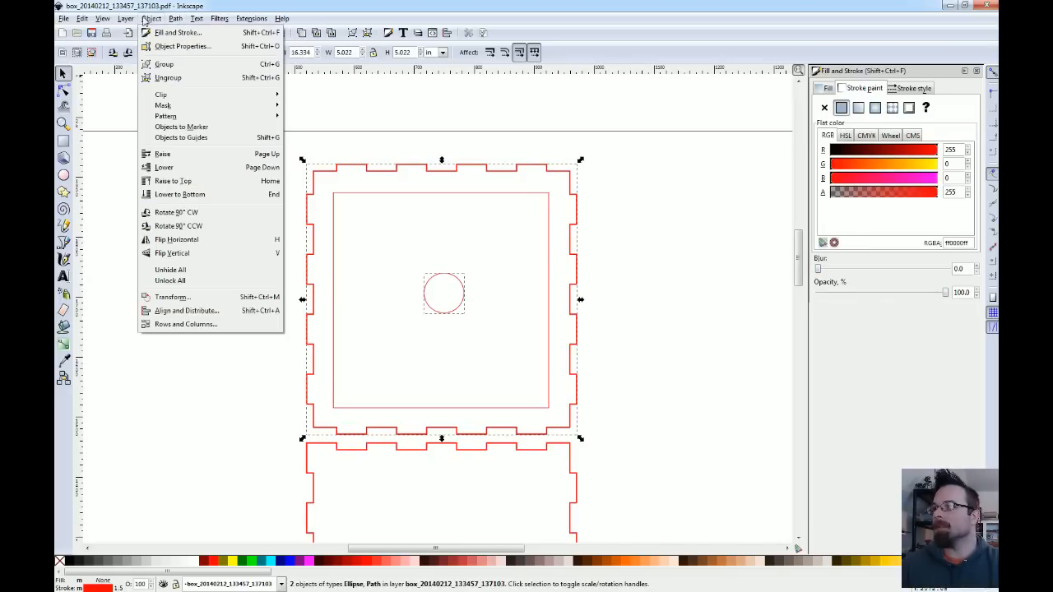
click(187, 309)
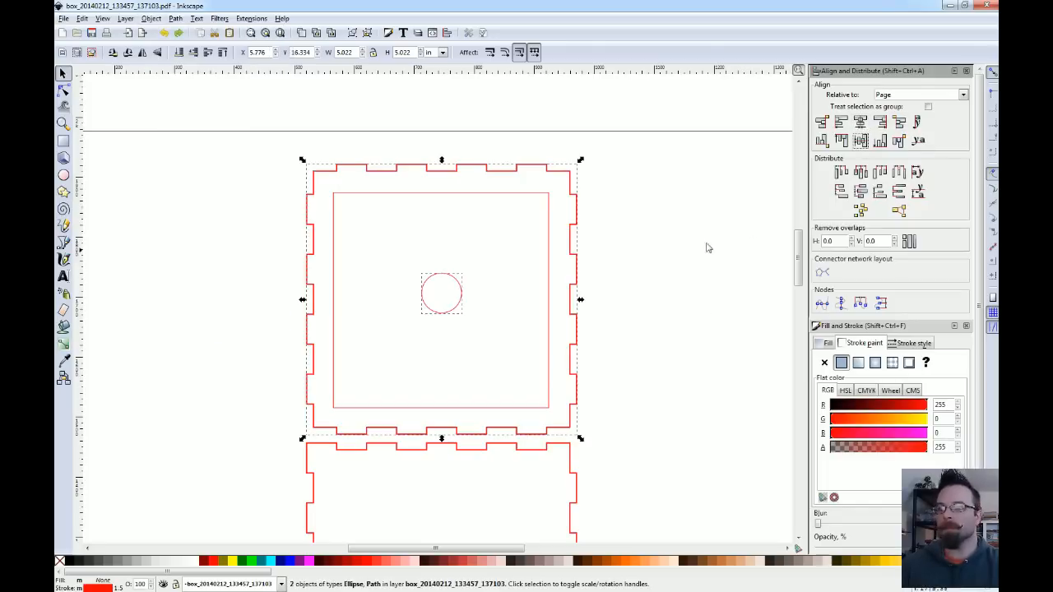
click(962, 94)
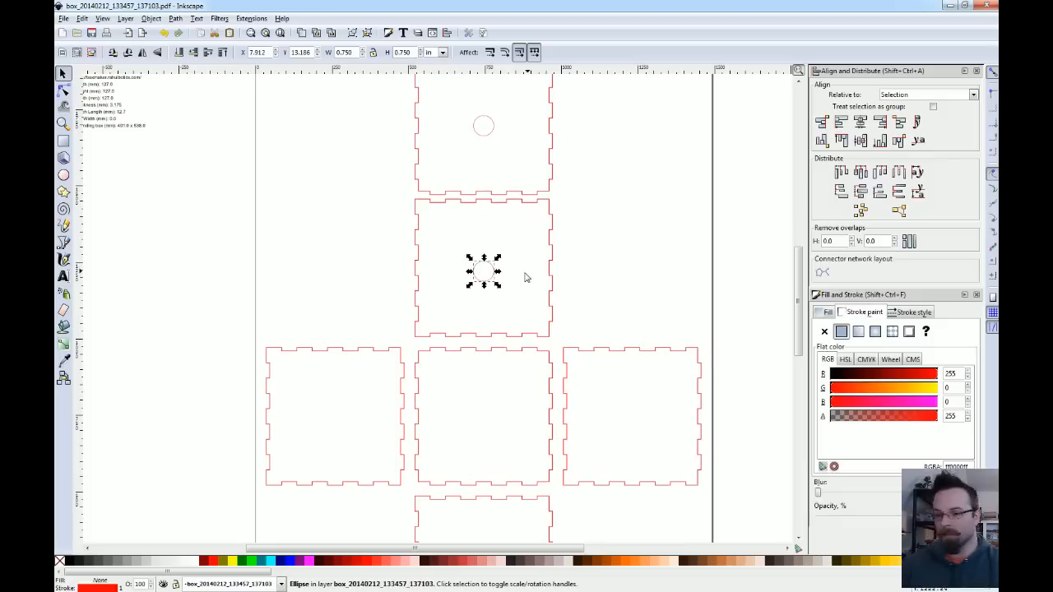
mouse_move(493, 283)
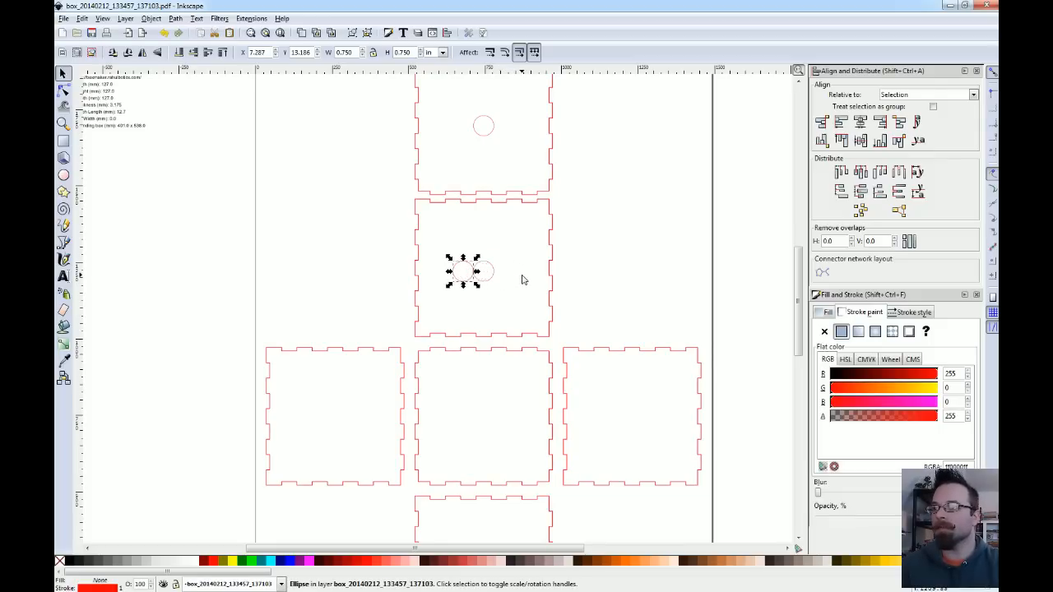
Step: Shift the circle slightly and zoom in close on its panel
drag(464, 272, 459, 247)
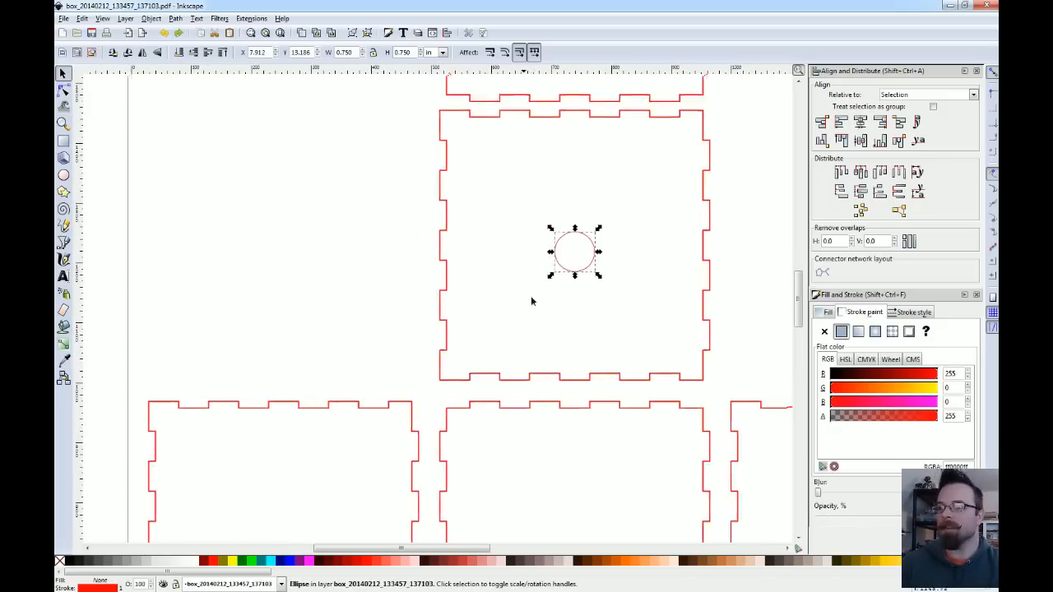
drag(574, 250, 481, 363)
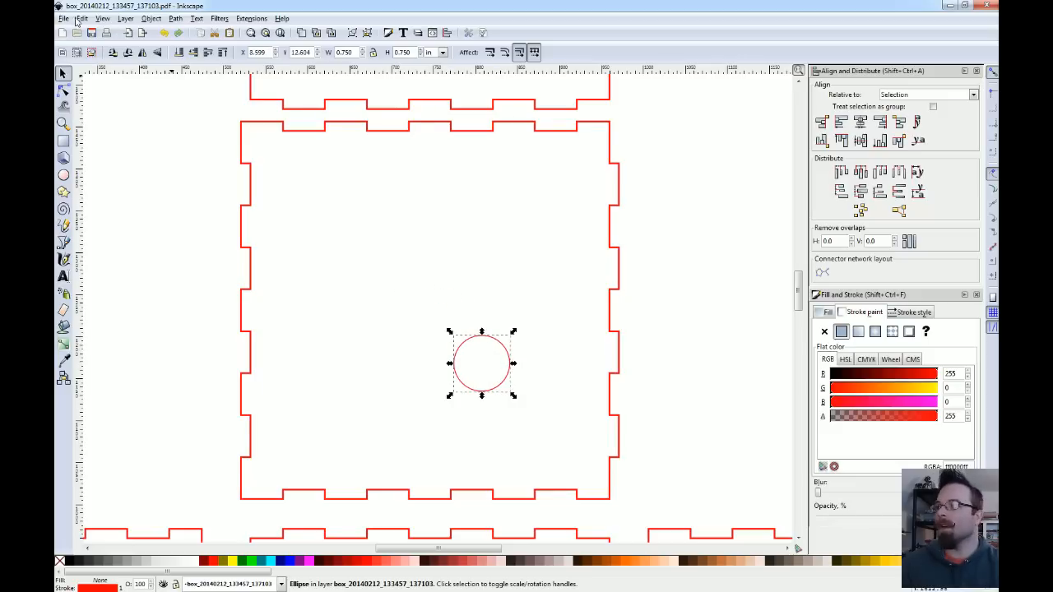
Step: Set Preferences > Steps 'Arrow keys move by' to 90 px and close Preferences
click(62, 18)
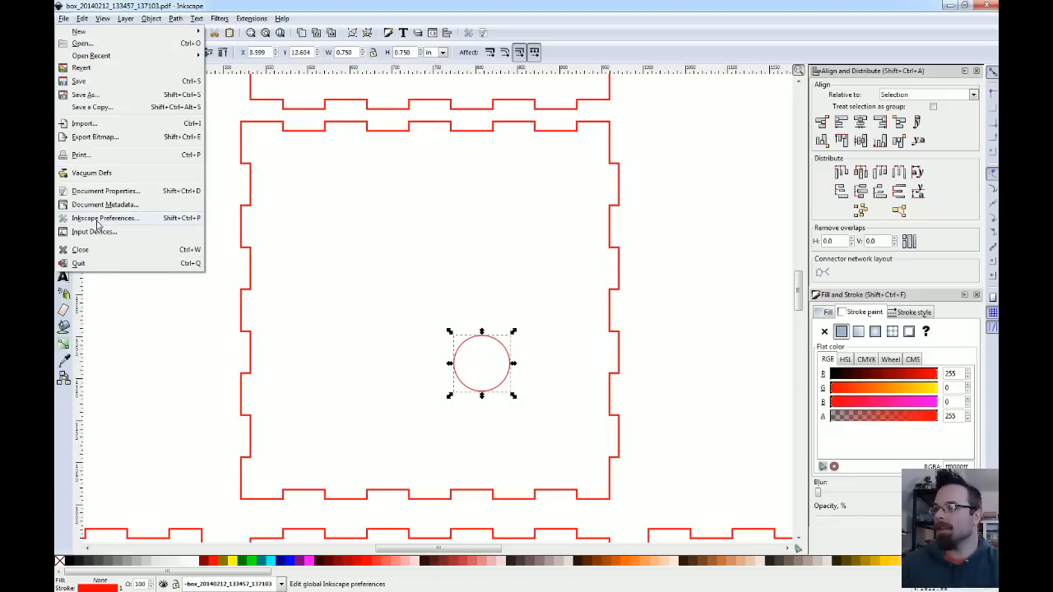
click(106, 217)
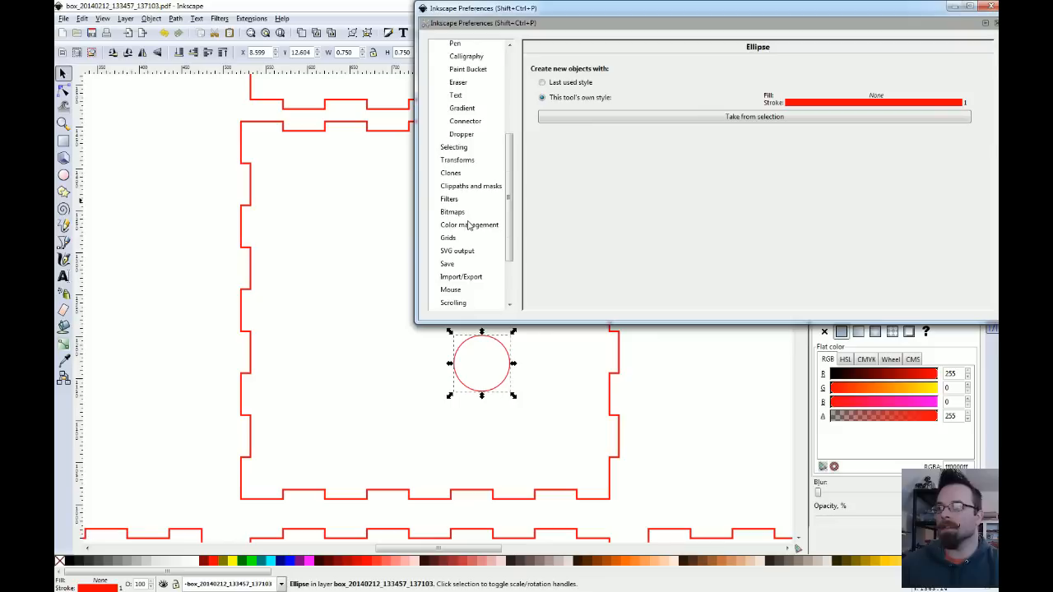
scroll(down, 3)
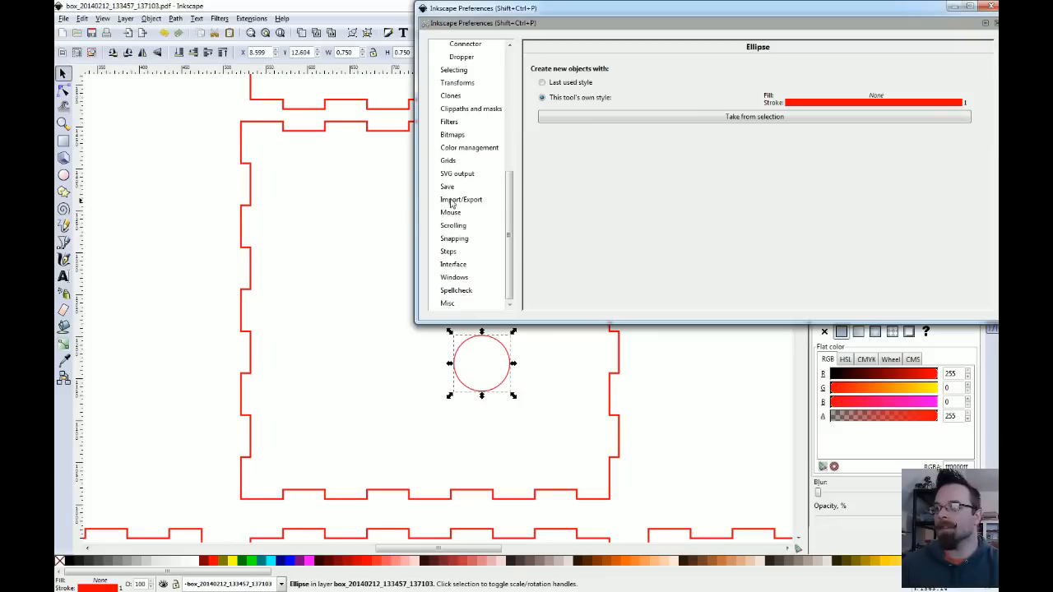
click(447, 250)
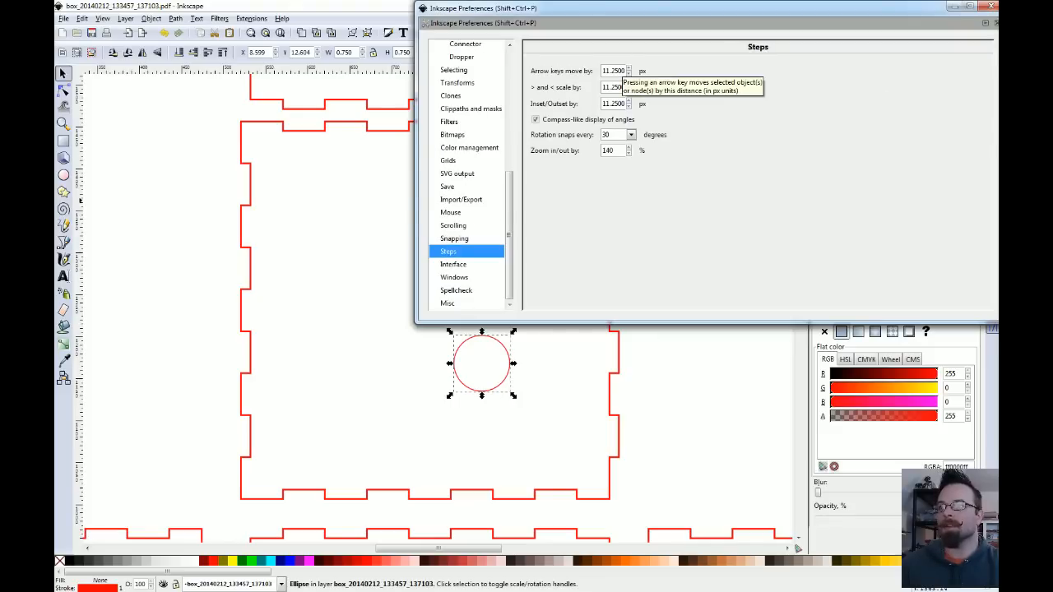
click(612, 70)
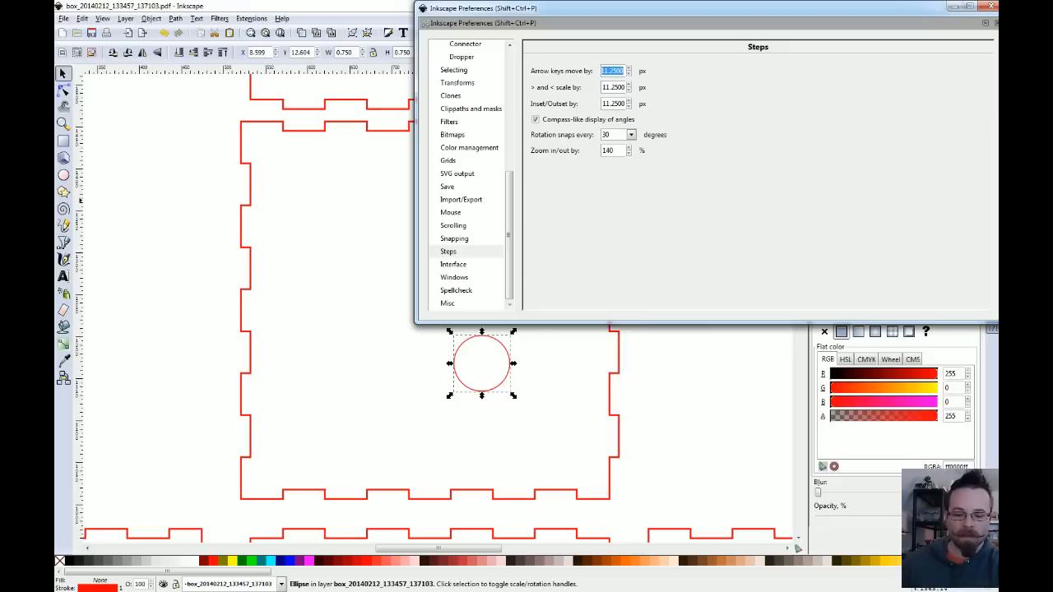
text(90.0000)
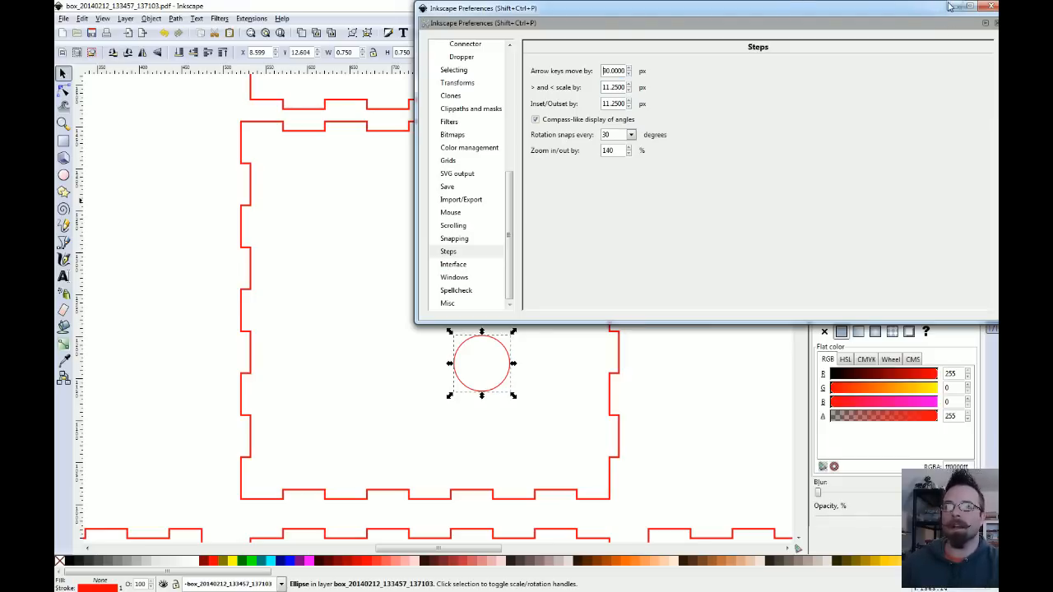
click(992, 6)
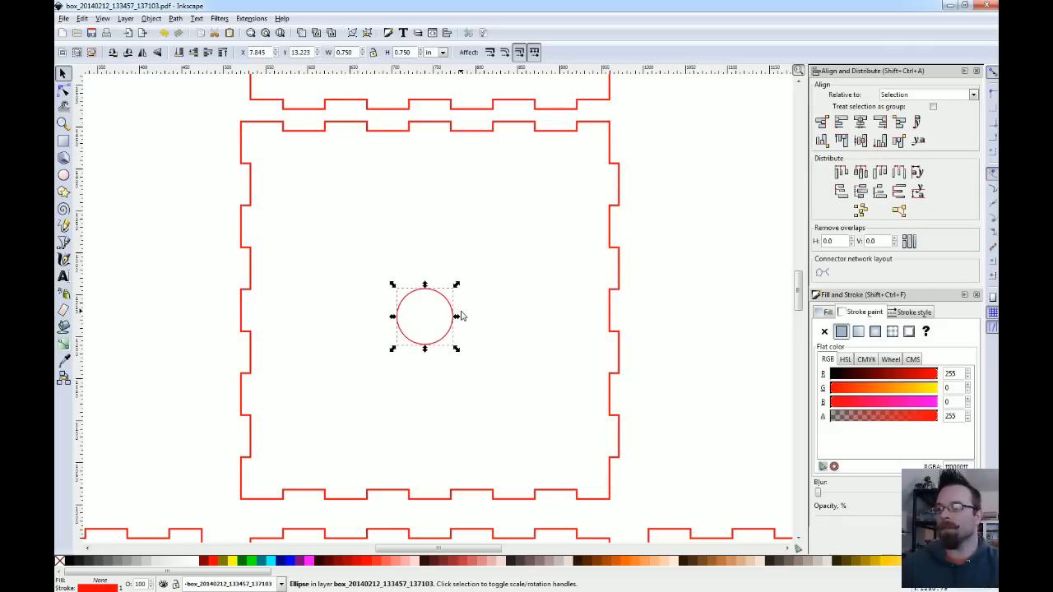
Step: Duplicate and nudge circles to give one panel two diagonal pips
drag(425, 316, 273, 165)
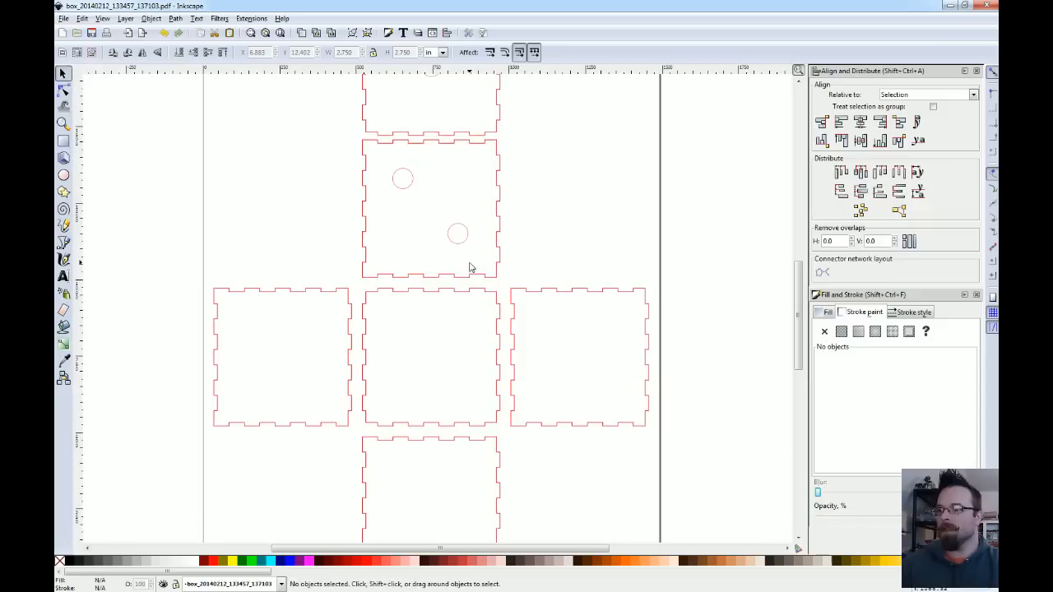
click(402, 178)
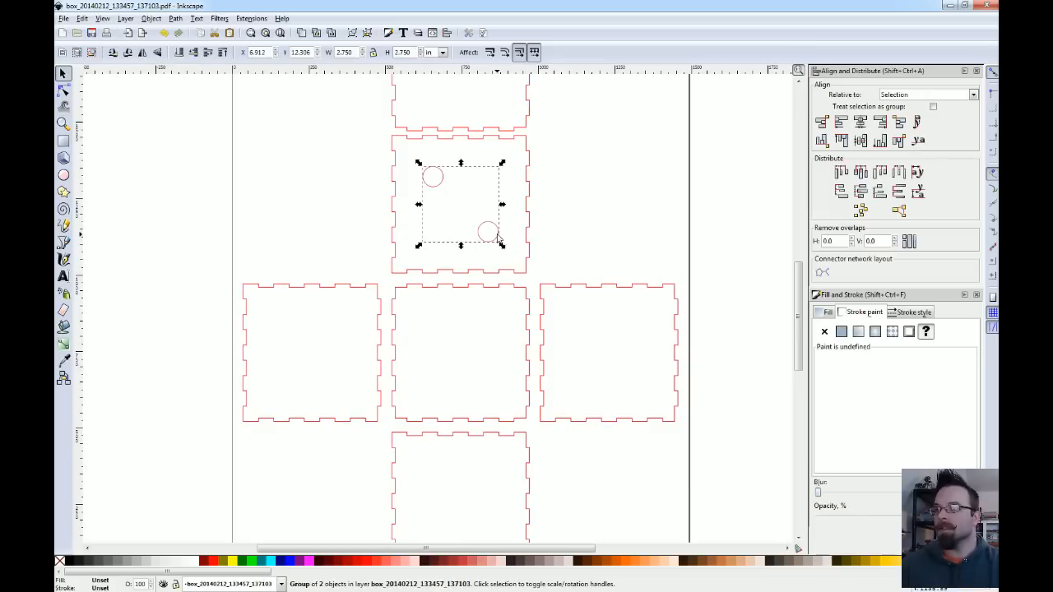
drag(461, 206, 460, 353)
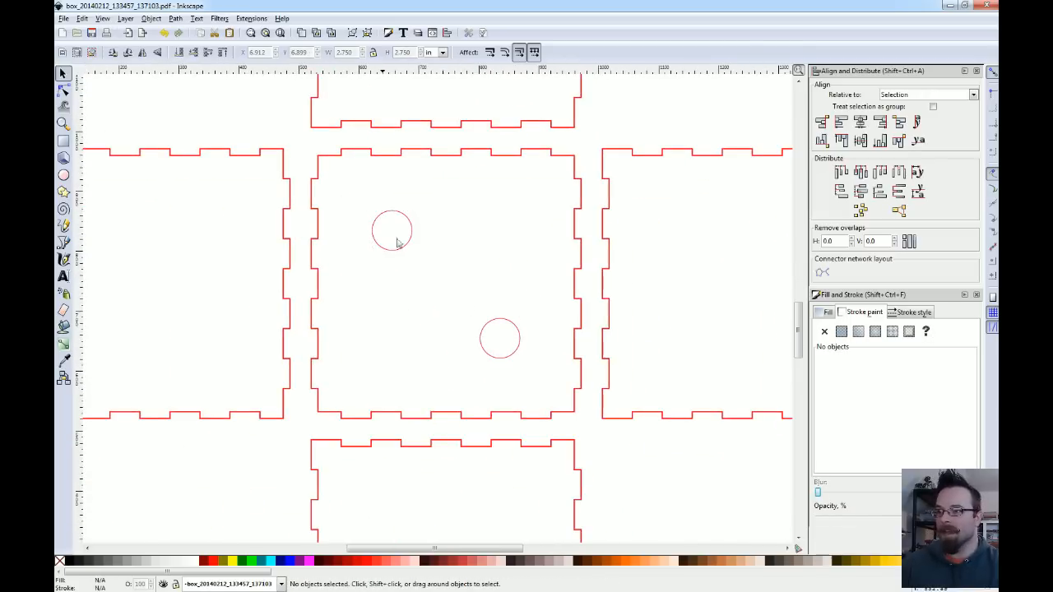
Step: Add a third circle along the centre panel's diagonal for three pips
click(392, 230)
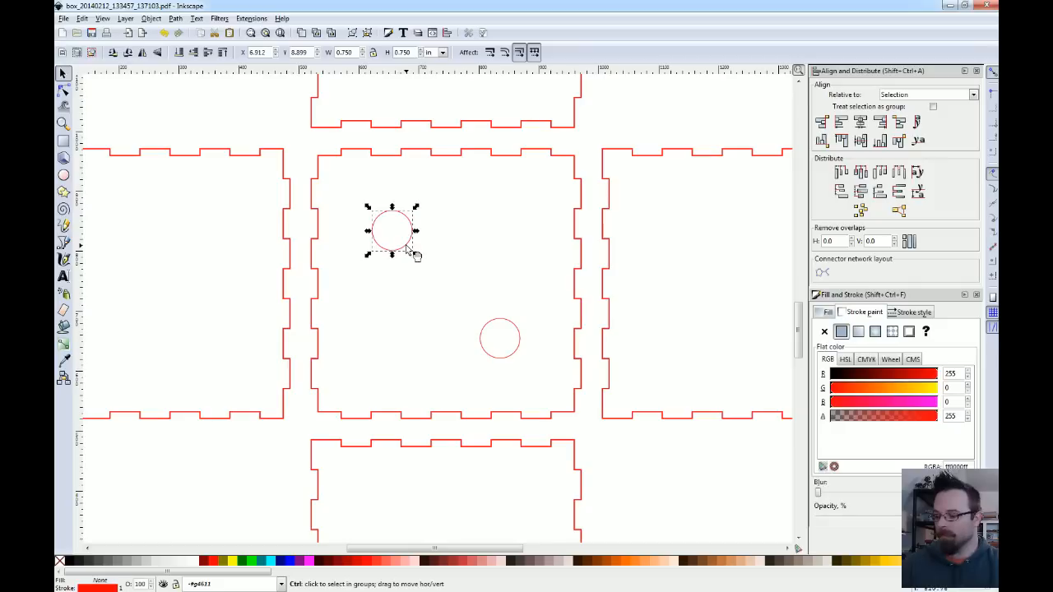
drag(392, 230, 444, 286)
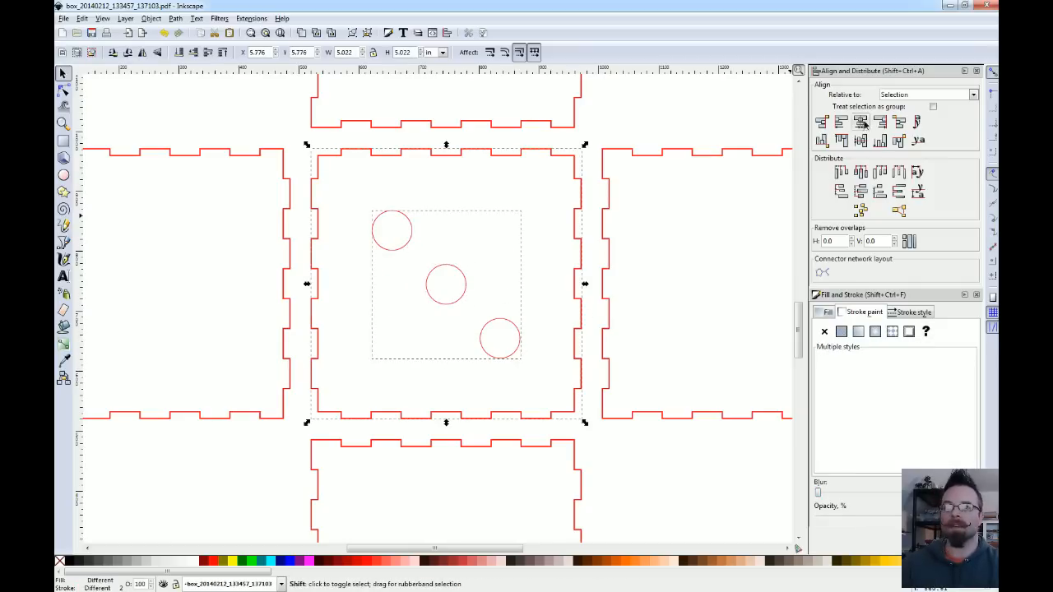
click(510, 332)
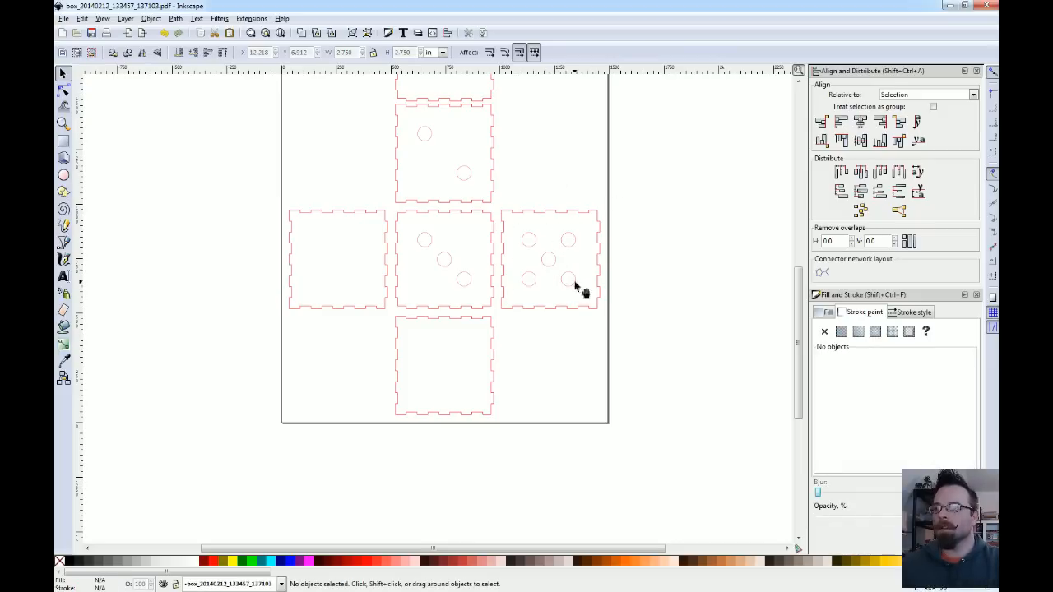
Step: Place the remaining pip ellipses so the left panel shows four pips and the bottom panel six, then deselect
click(549, 260)
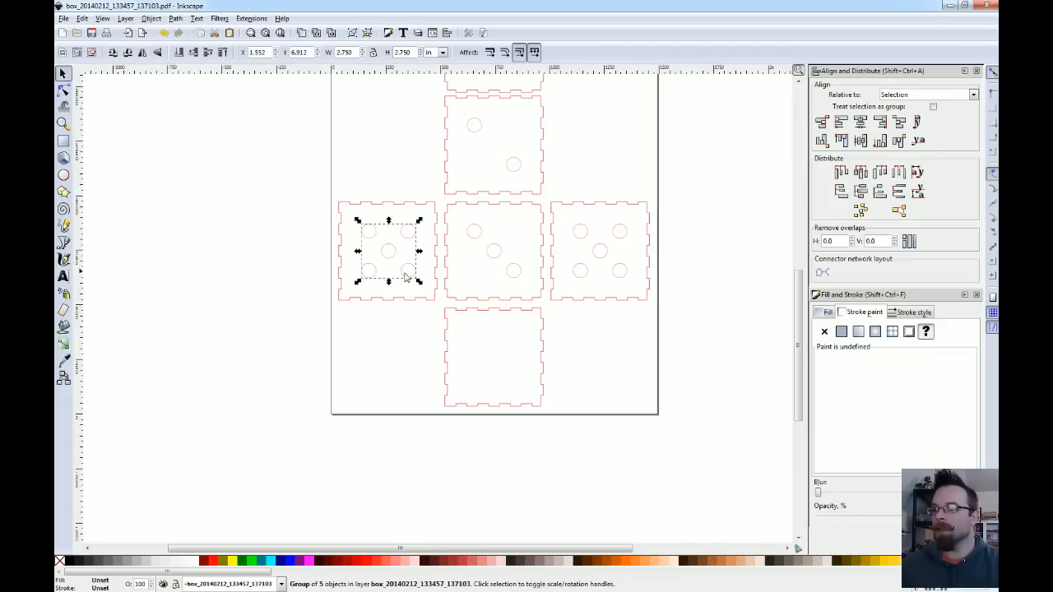
click(395, 246)
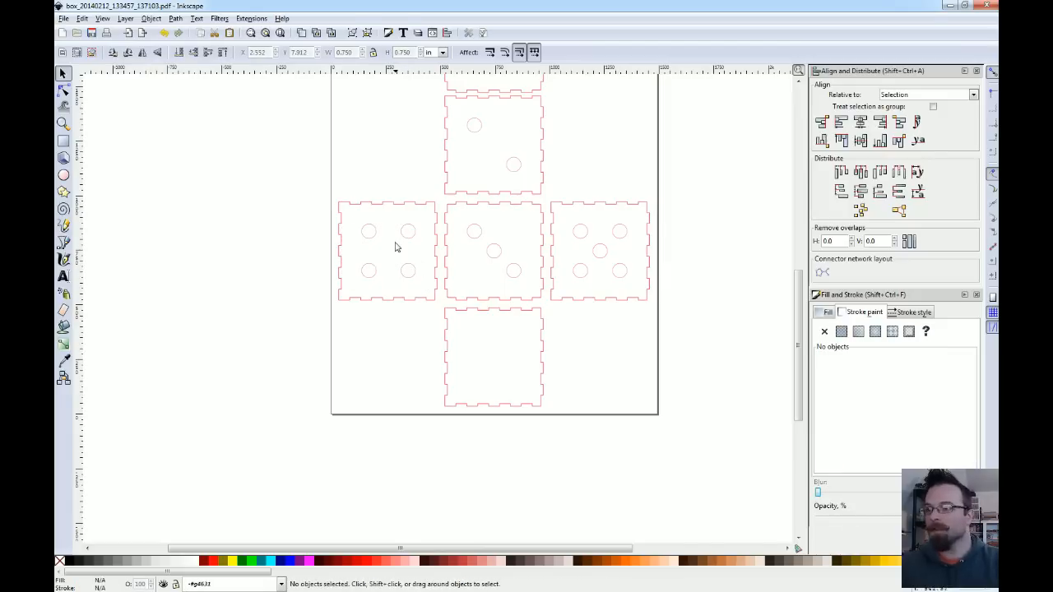
click(386, 250)
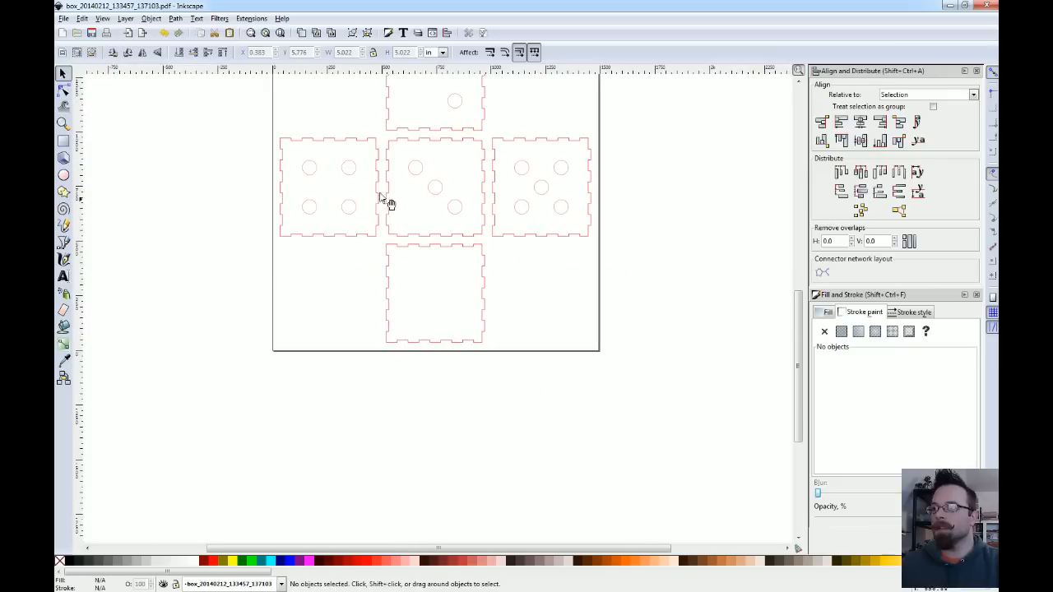
click(330, 188)
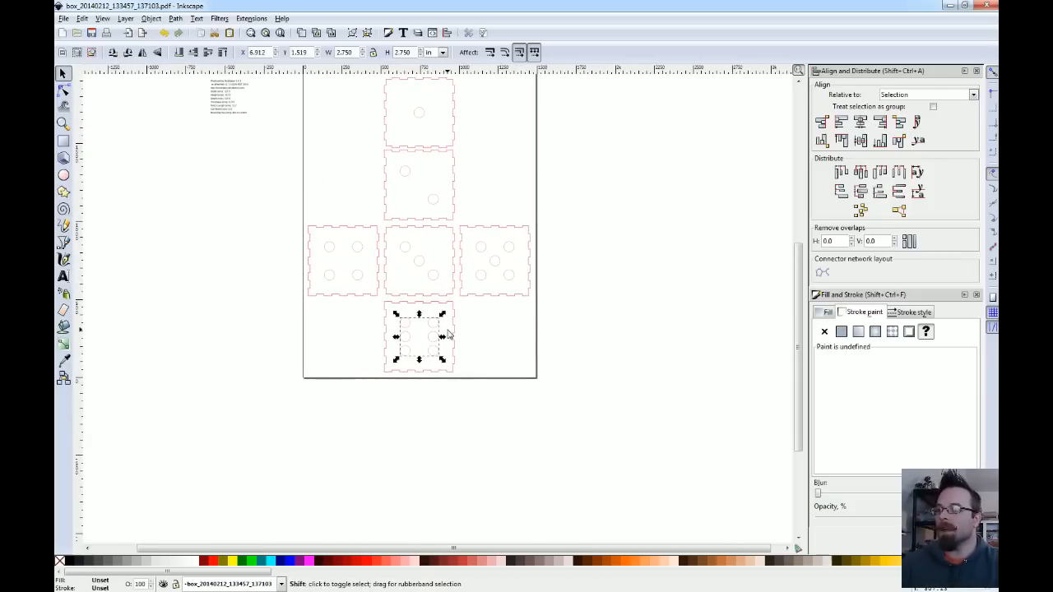
click(582, 284)
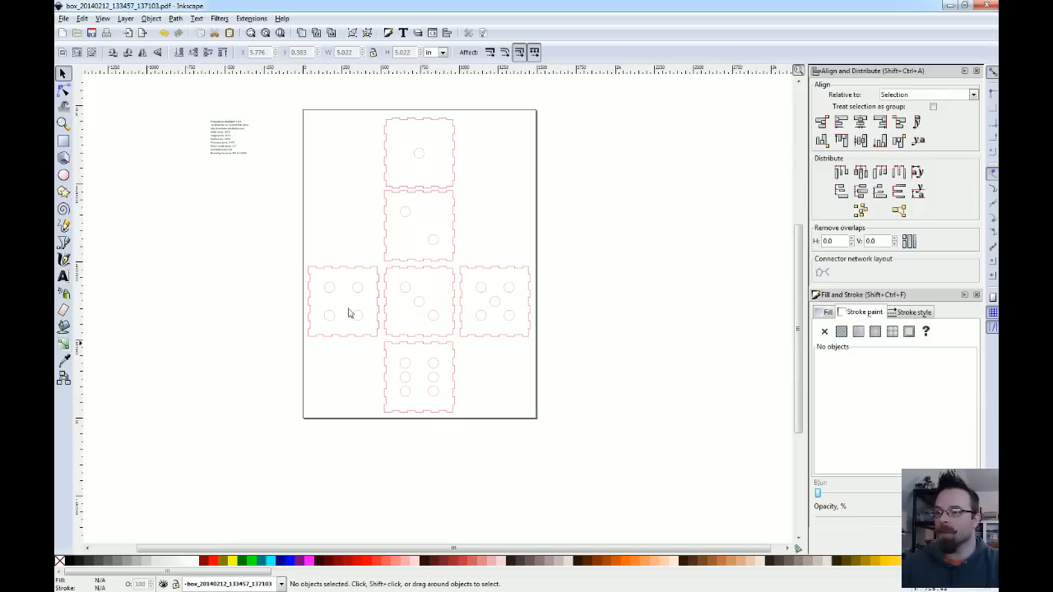
mouse_move(546, 339)
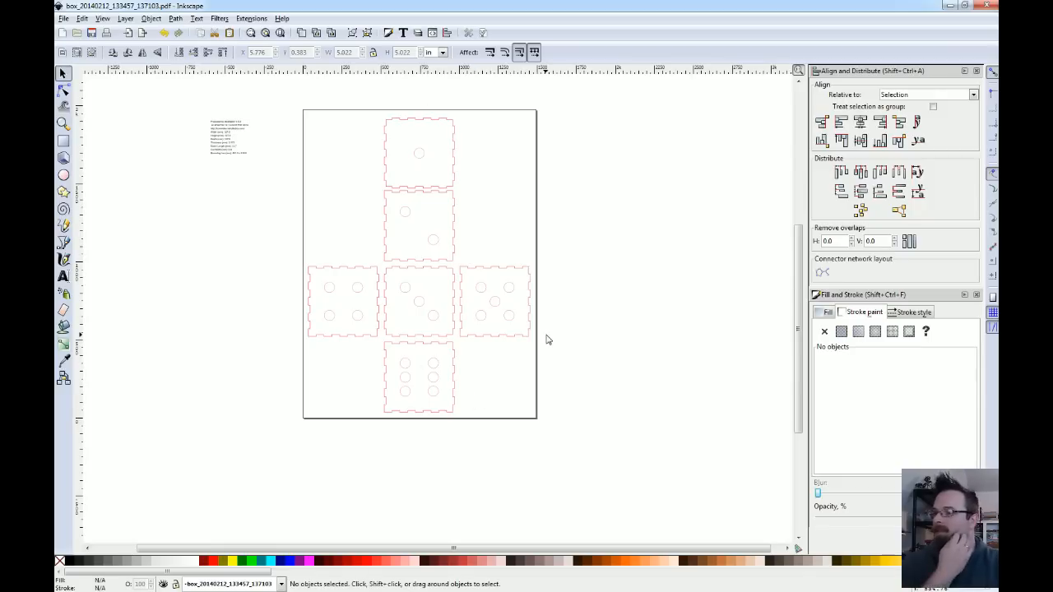
mouse_move(540, 335)
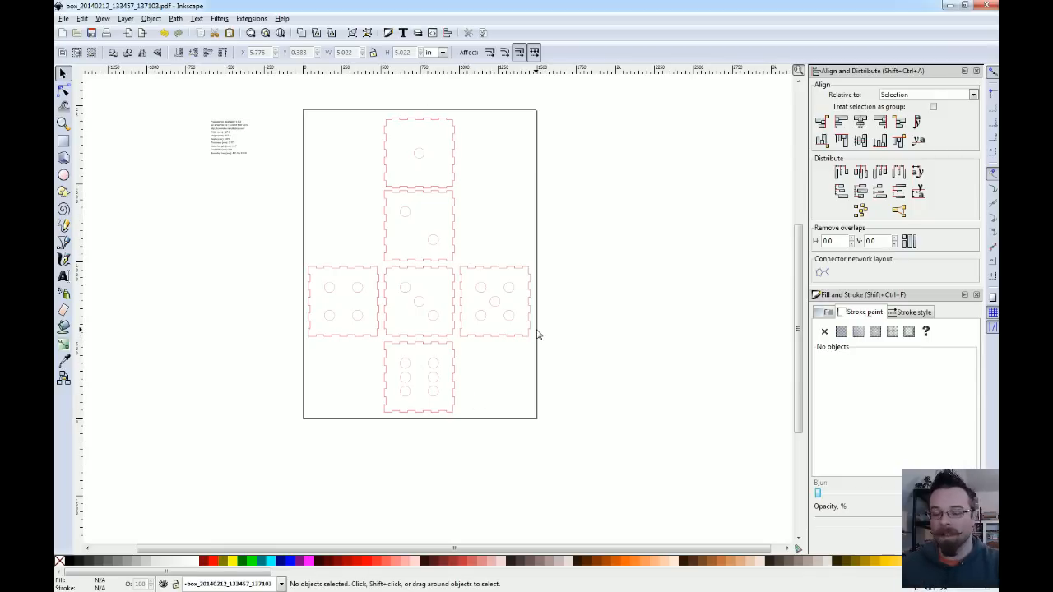
mouse_move(459, 170)
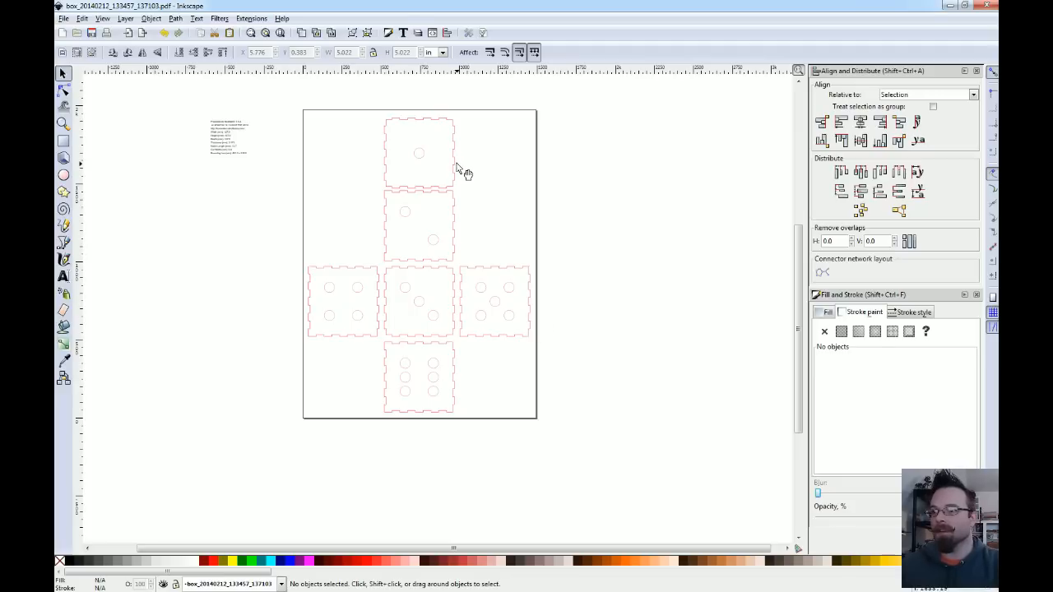
mouse_move(421, 157)
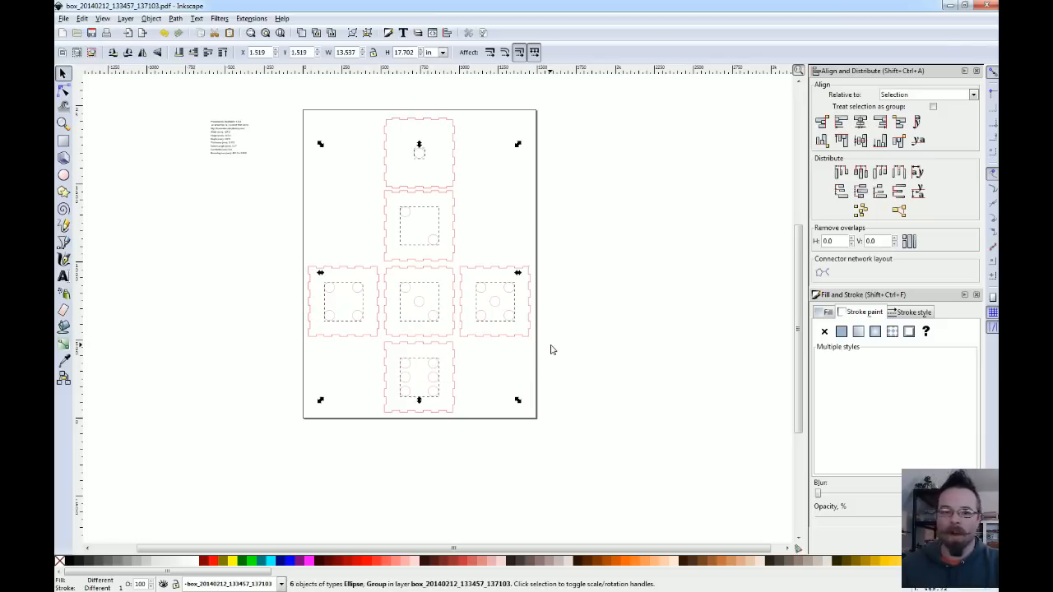
mouse_move(322, 286)
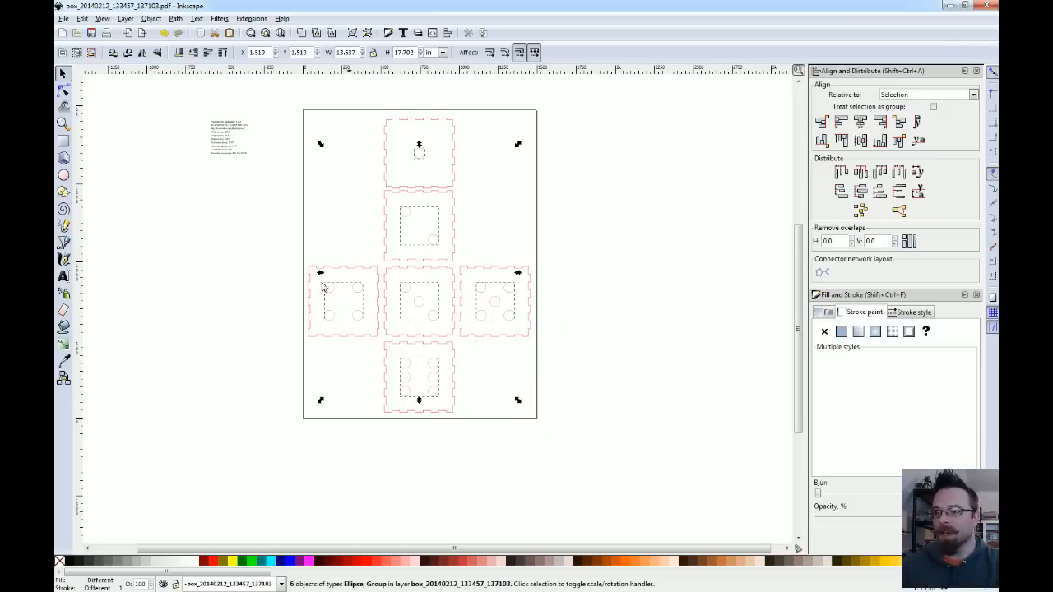
mouse_move(504, 432)
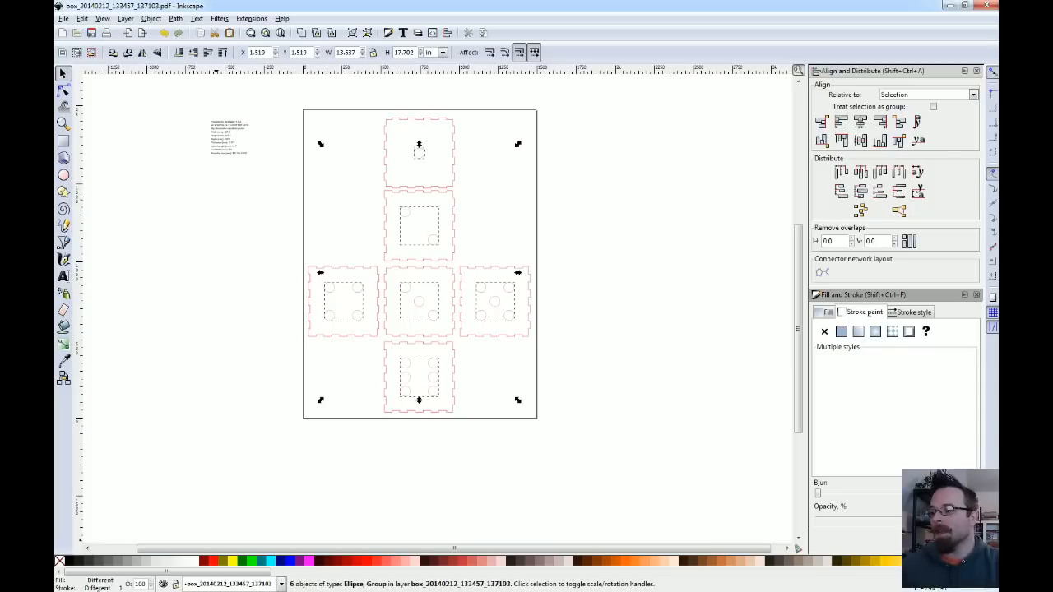
Step: Set the pip strokes to green in Fill and Stroke with stroke width 20
click(913, 312)
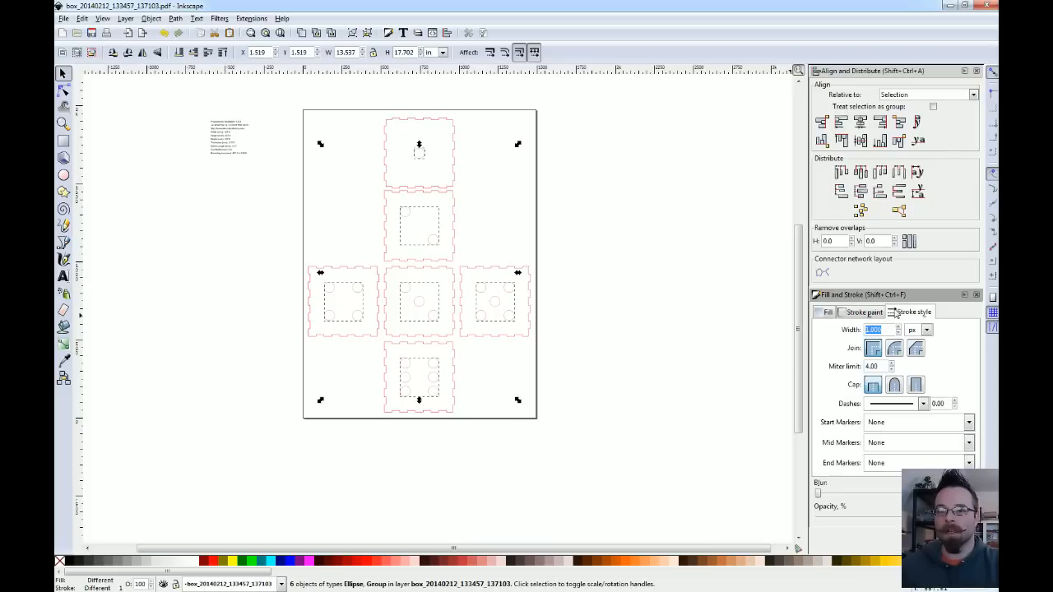
click(861, 313)
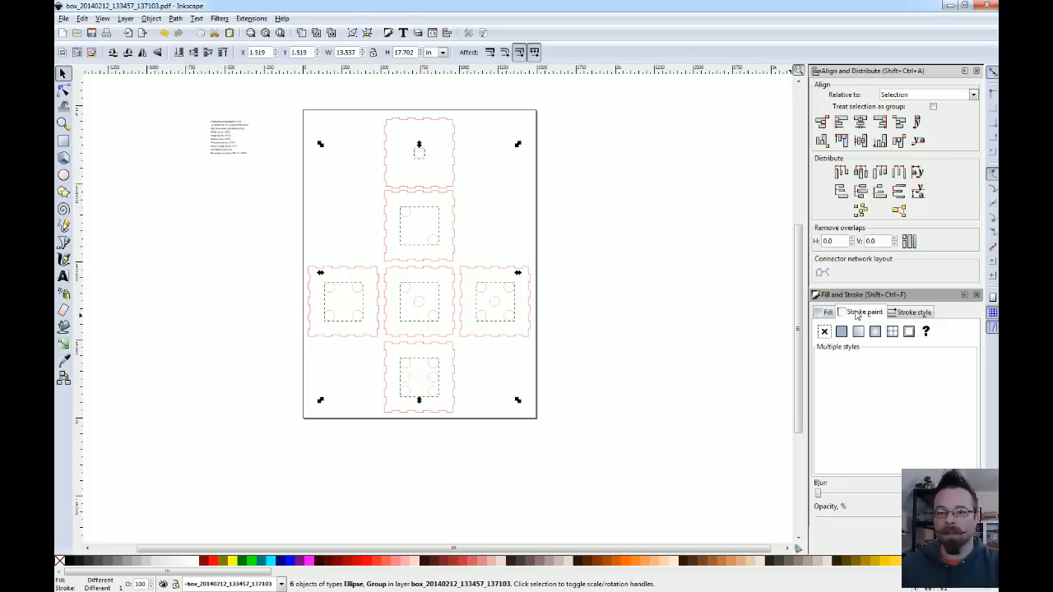
click(840, 331)
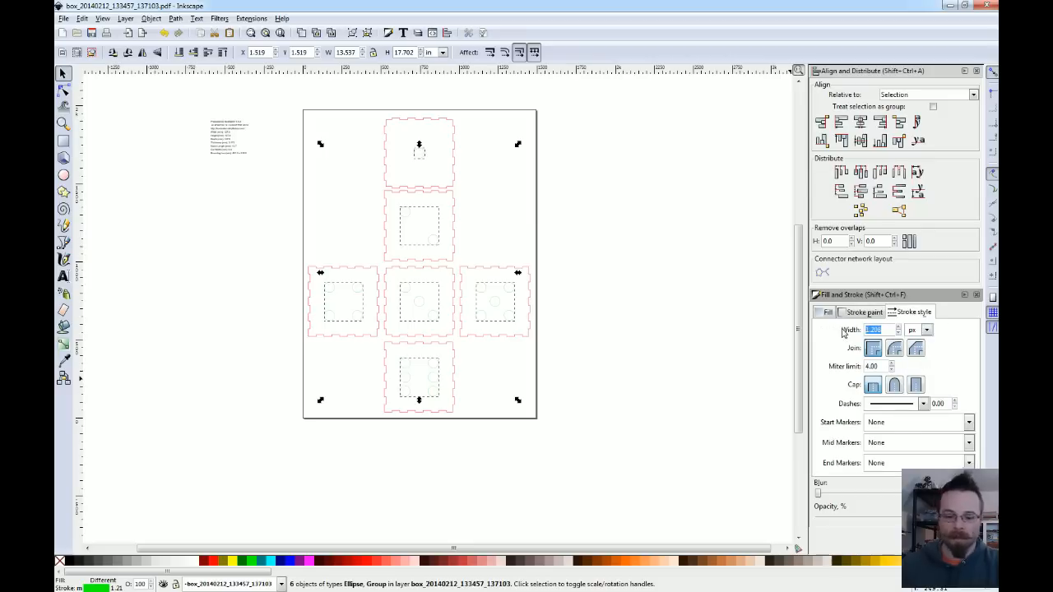
text(20)
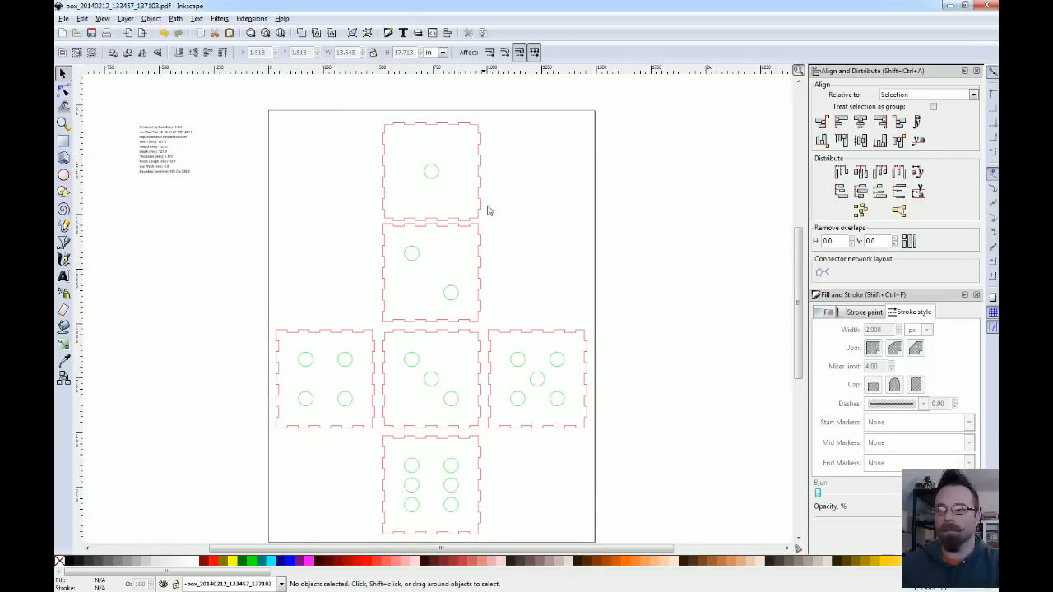
Step: Select the top panel group and Shift-add the other panel groups to the selection
click(431, 171)
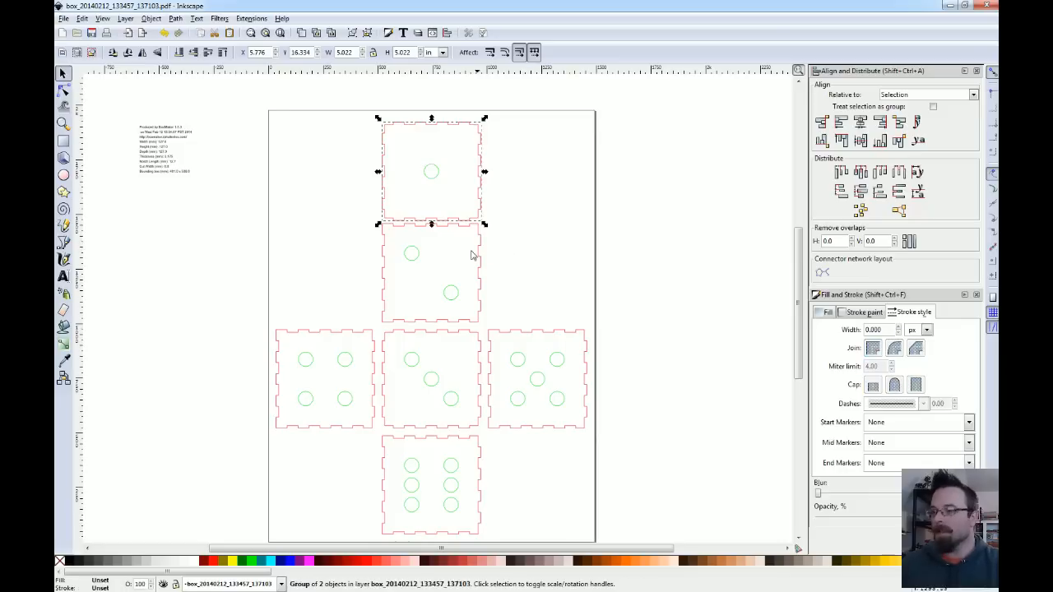
click(536, 378)
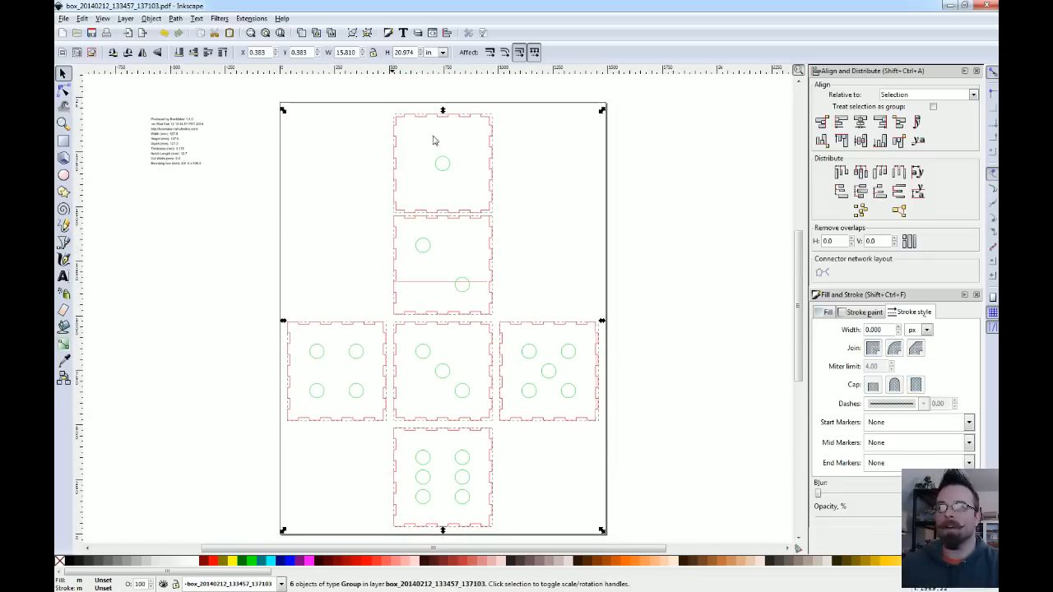
Step: Use Object > Rows and Columns to lay the six panels out in a 3-row, 2-column grid
click(151, 18)
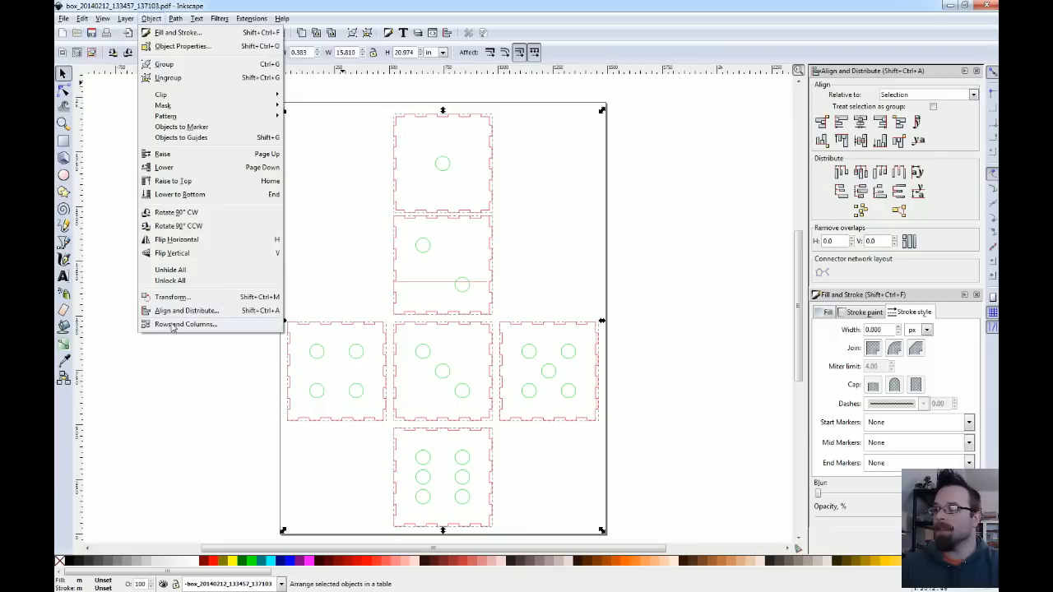
click(185, 323)
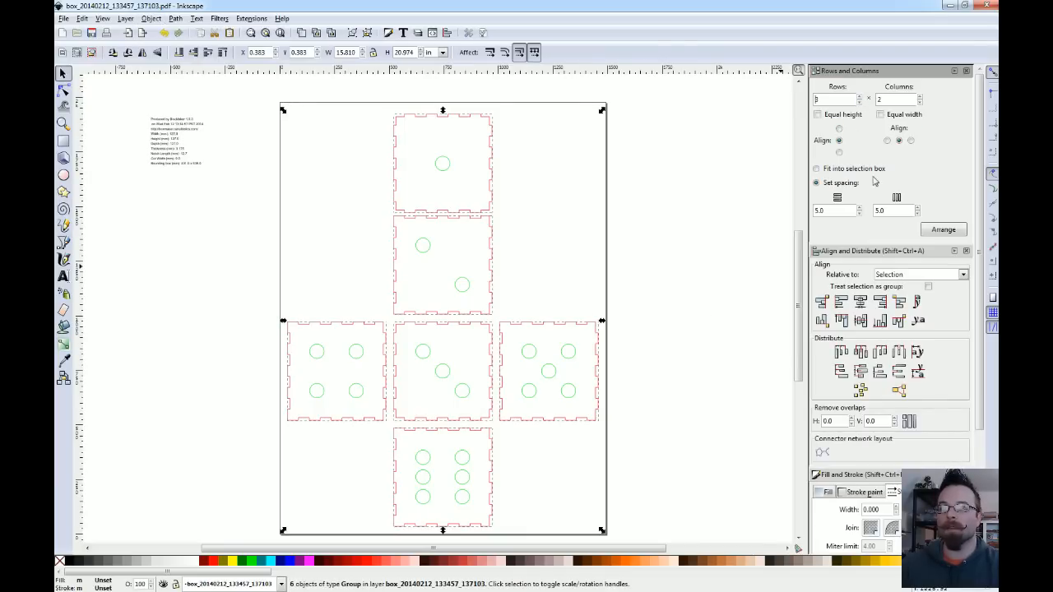
click(944, 229)
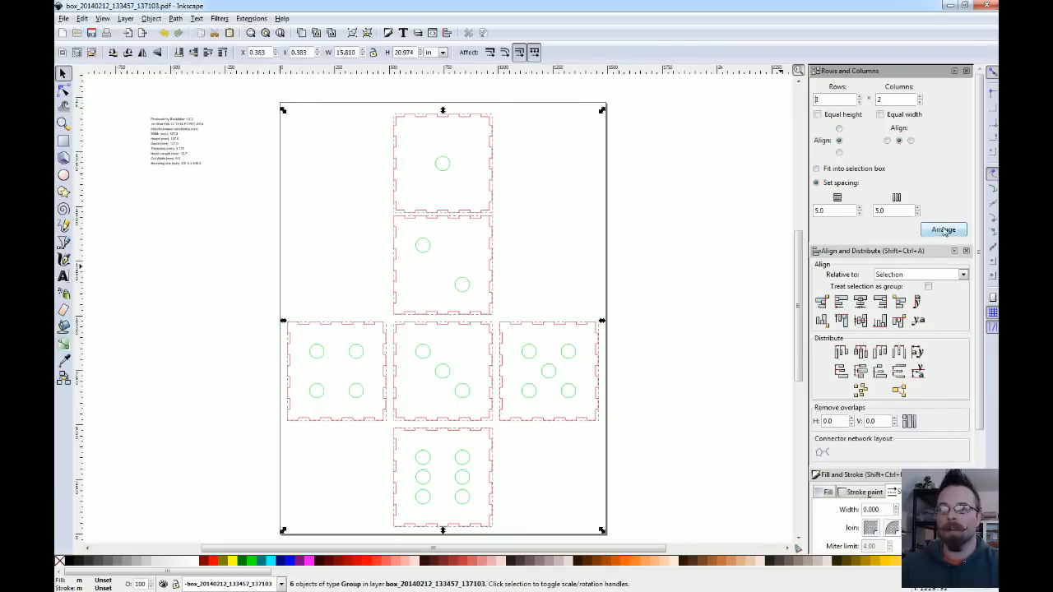
click(942, 229)
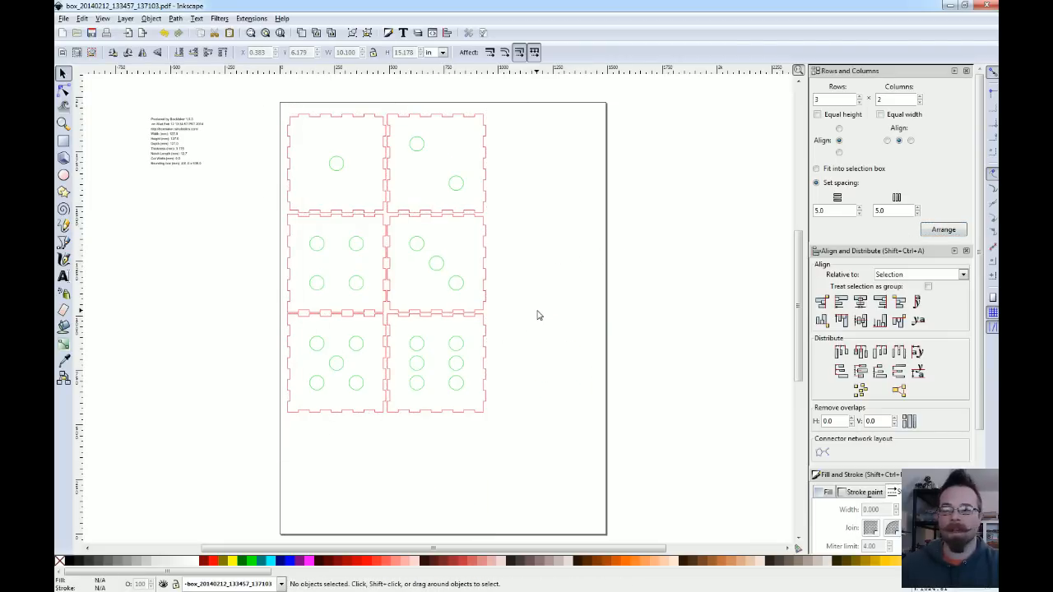
mouse_move(451, 276)
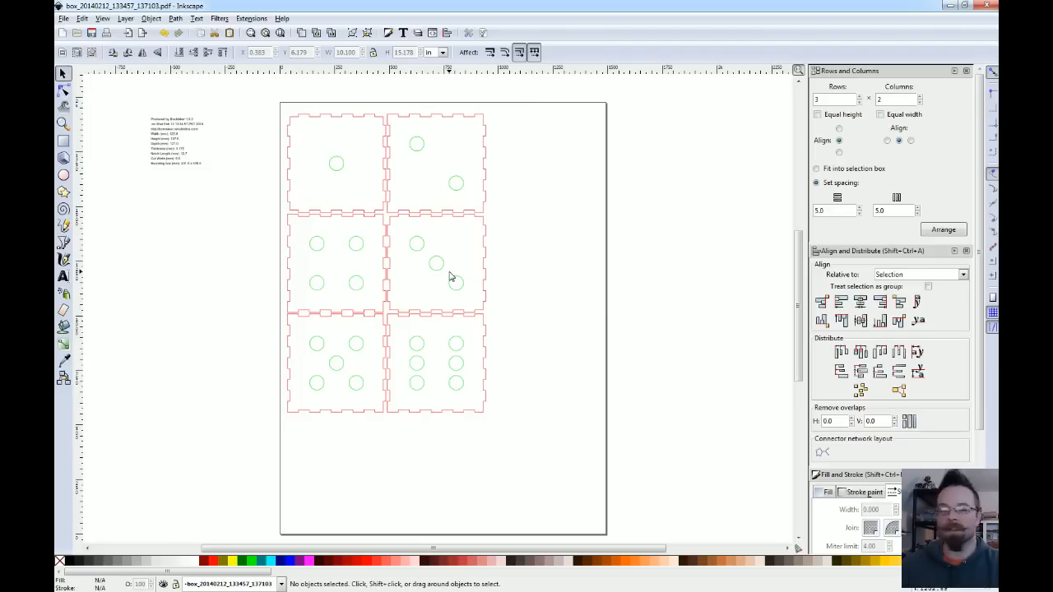
mouse_move(507, 428)
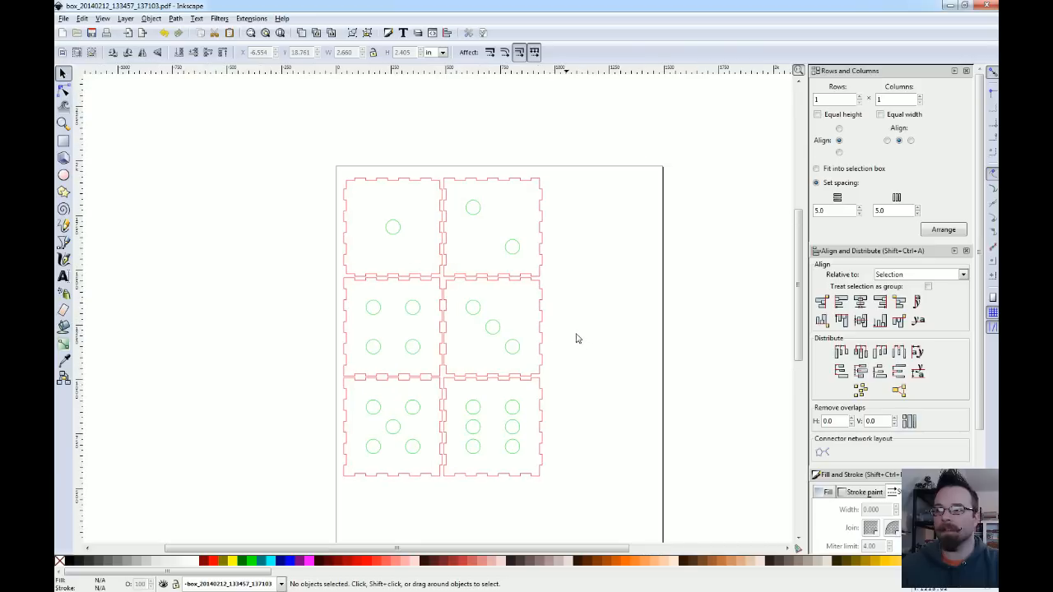
mouse_move(581, 388)
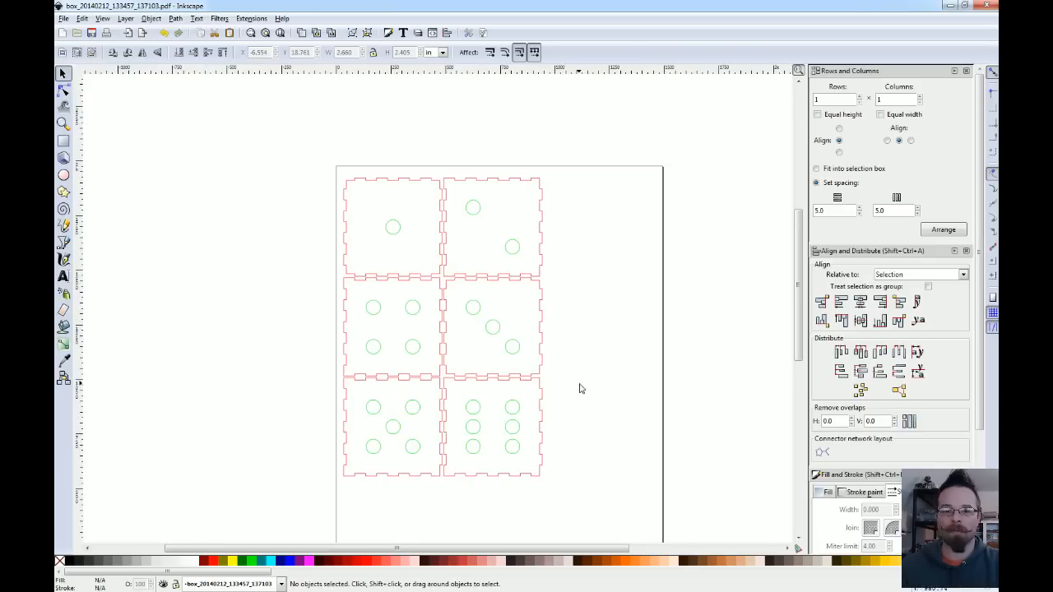
mouse_move(633, 405)
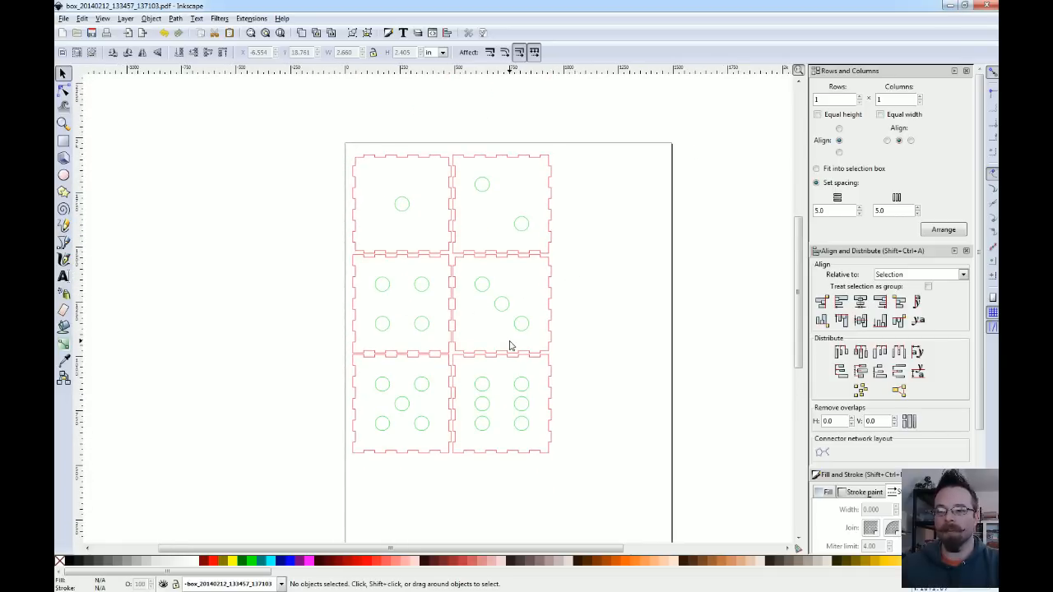
mouse_move(464, 296)
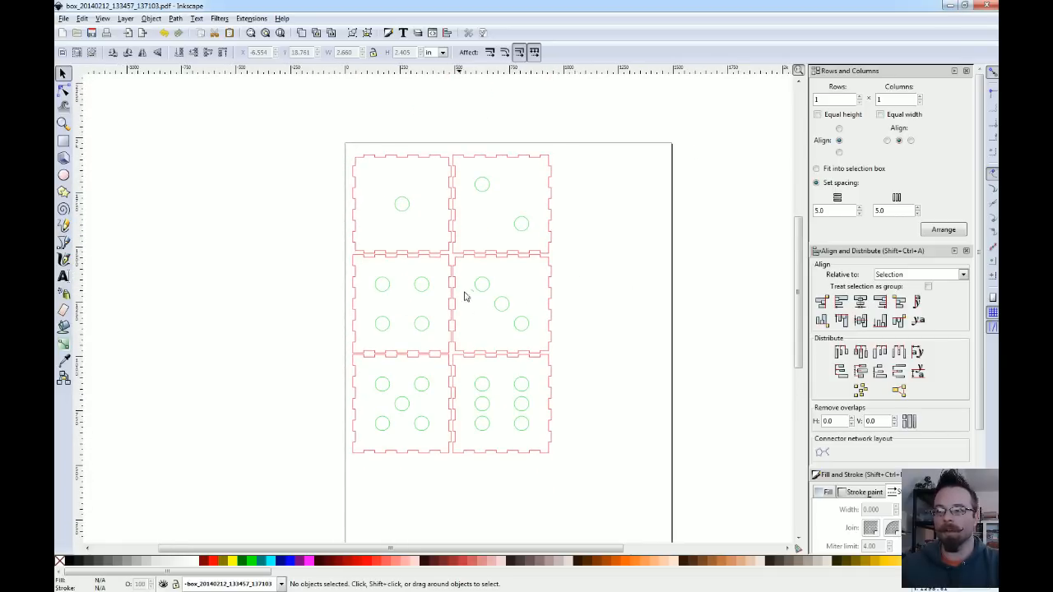
mouse_move(550, 300)
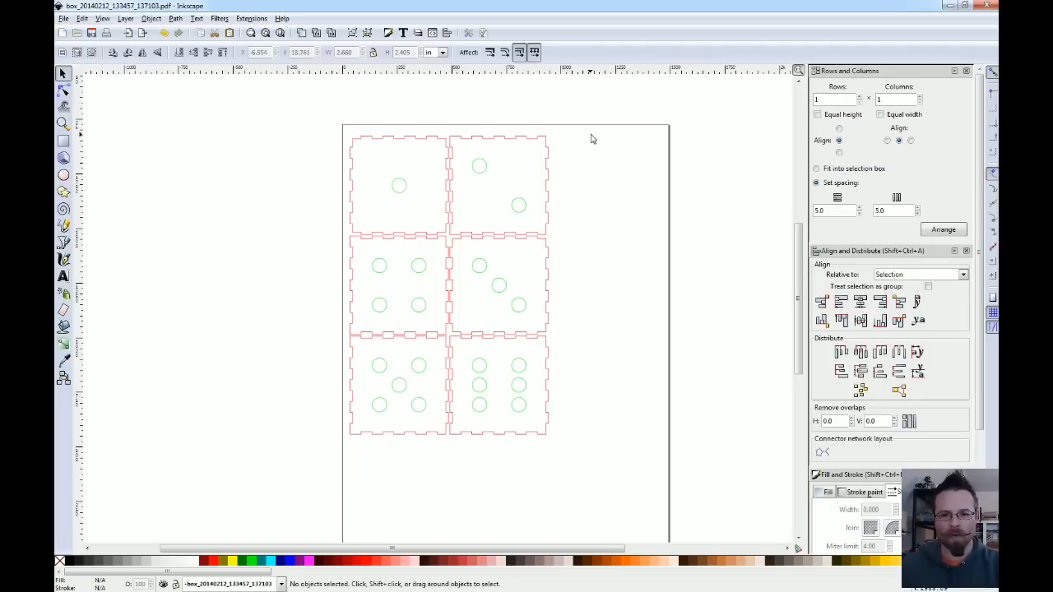
mouse_move(586, 148)
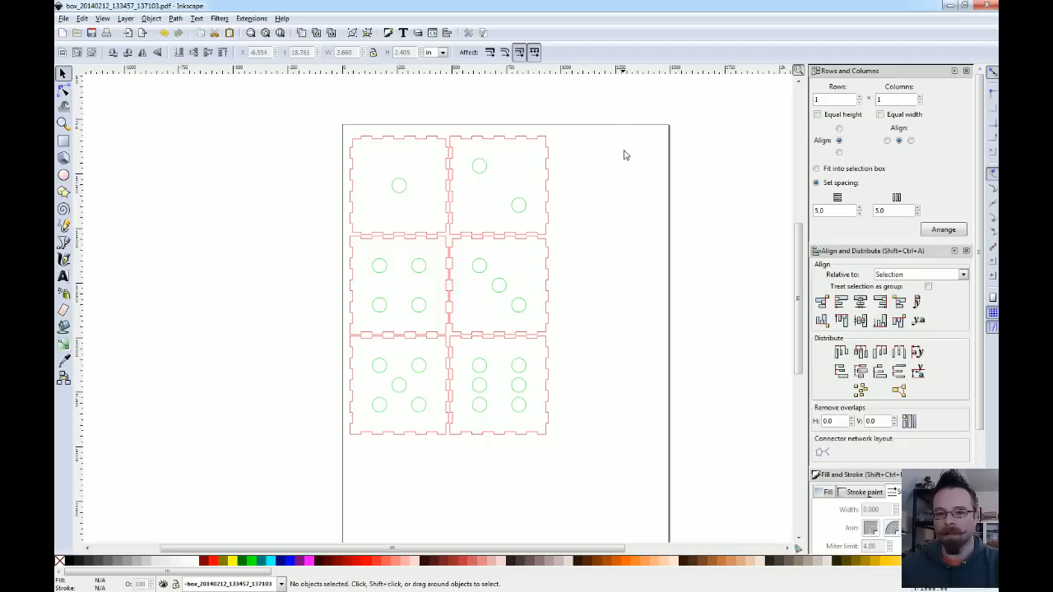
mouse_move(626, 158)
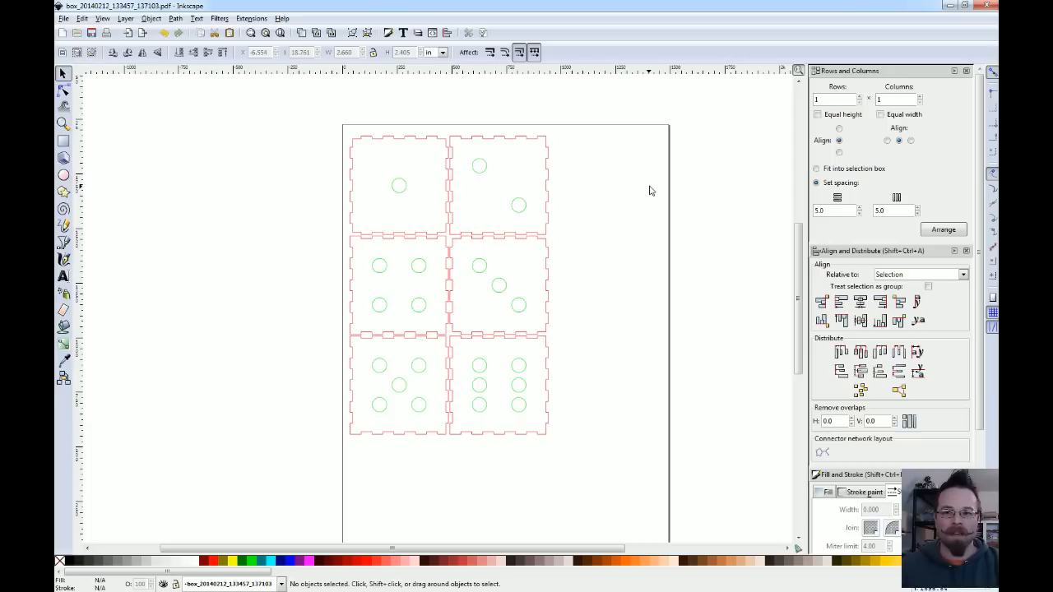
mouse_move(652, 188)
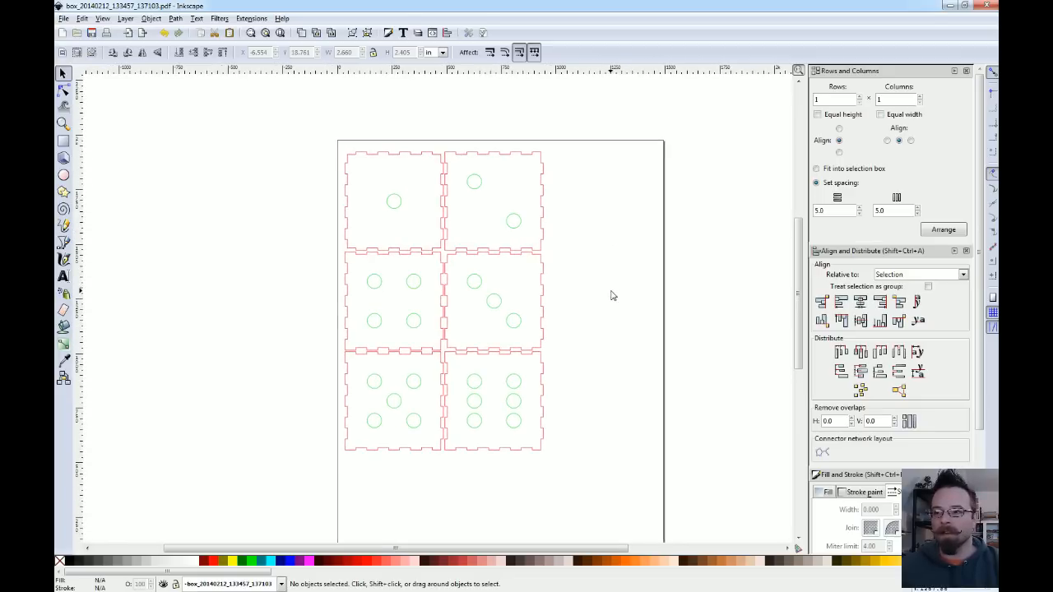
mouse_move(612, 263)
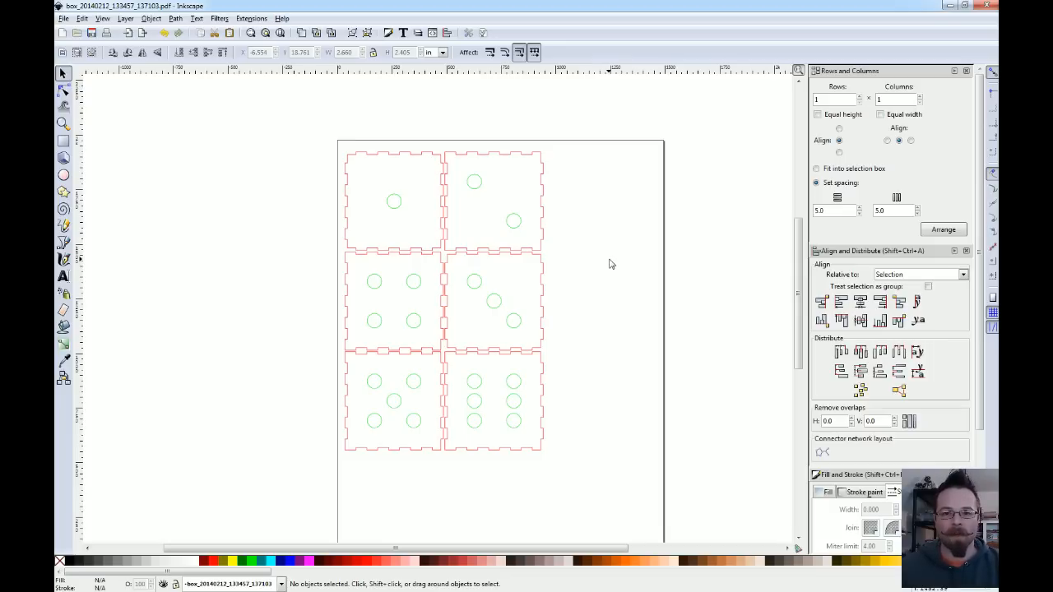
mouse_move(638, 257)
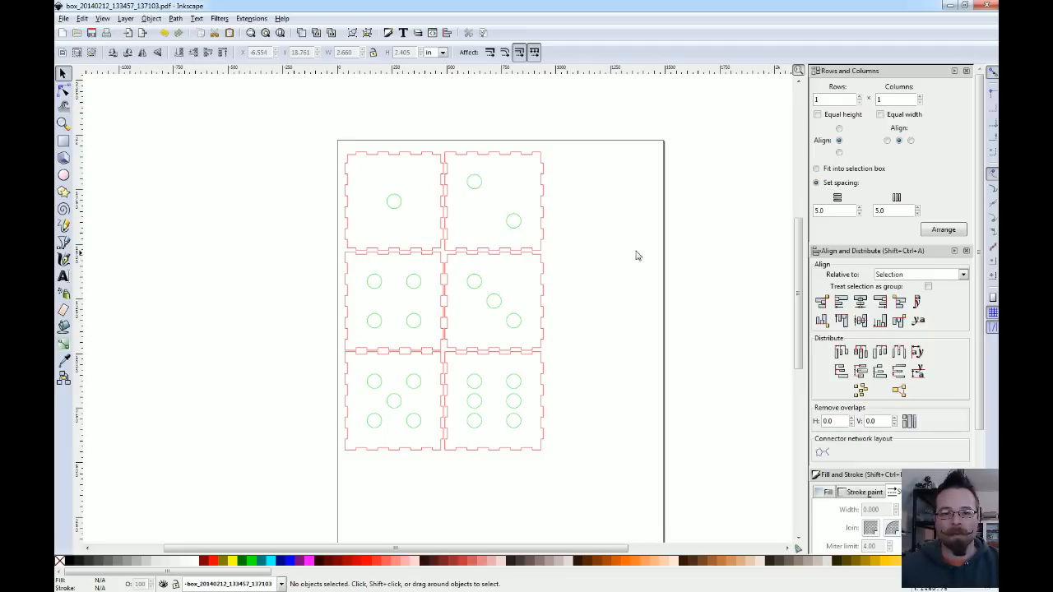